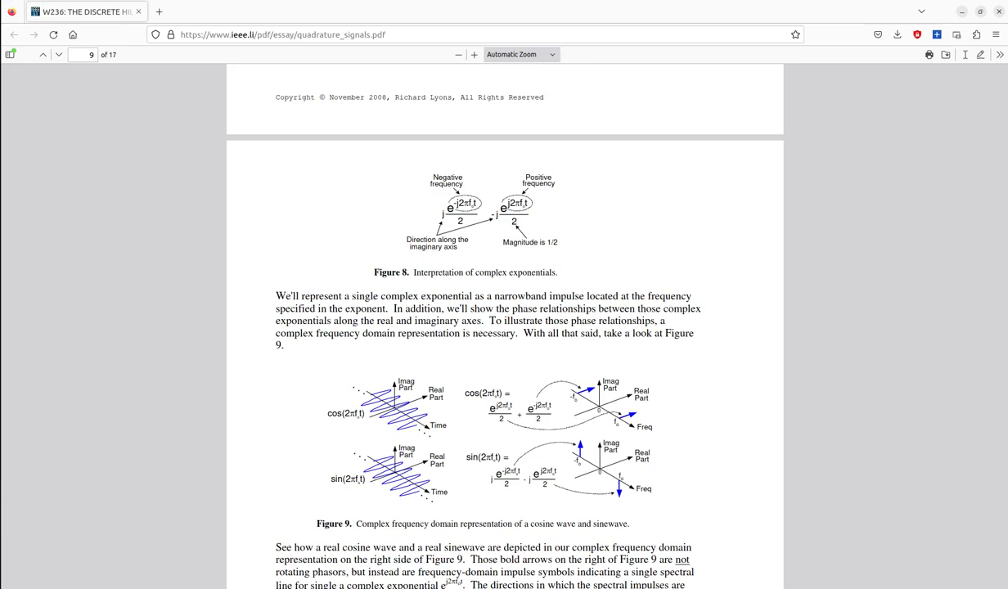
mouse_move(403, 195)
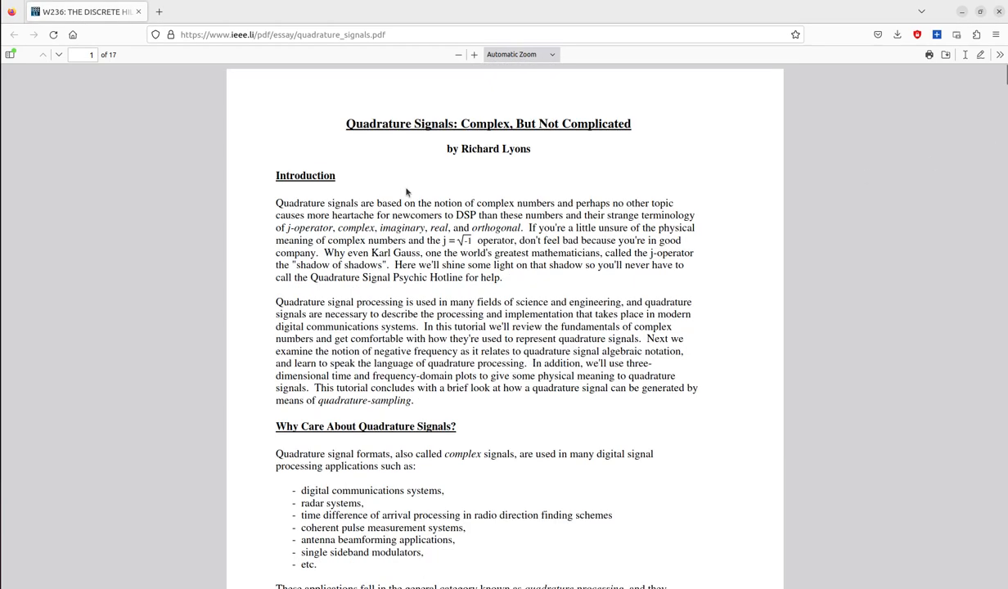
Scroll the quadrature signals PDF back to page 1 and the 'Why Care About Quadrature Signals?' heading
scroll("down", 3)
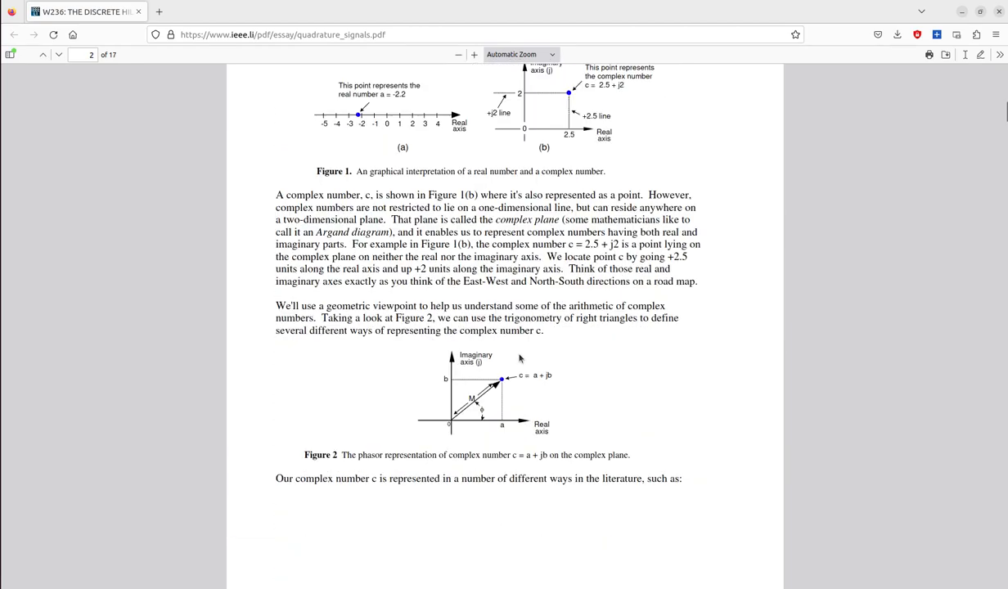
scroll("down", 3)
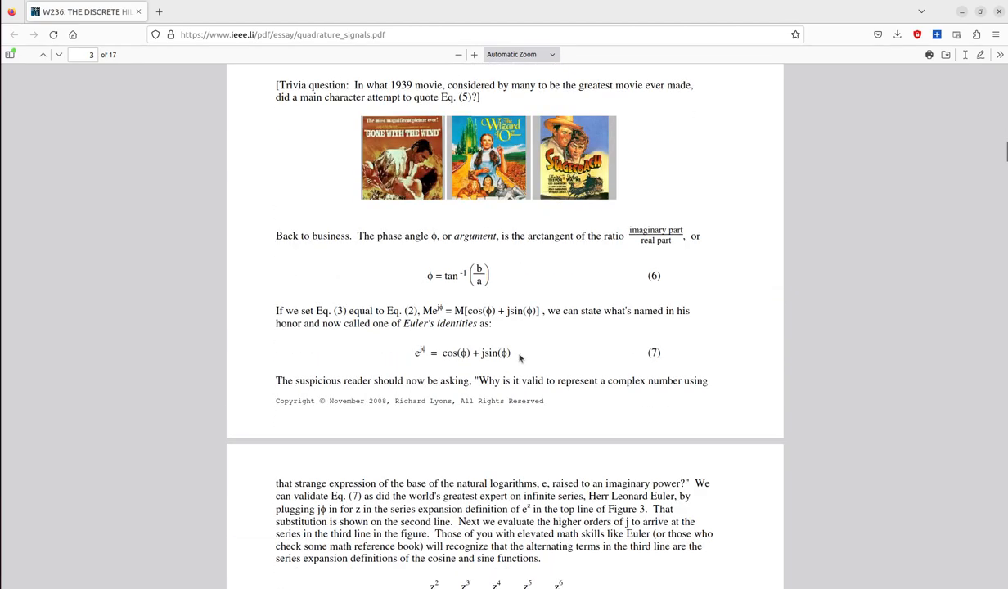
scroll("up", 3)
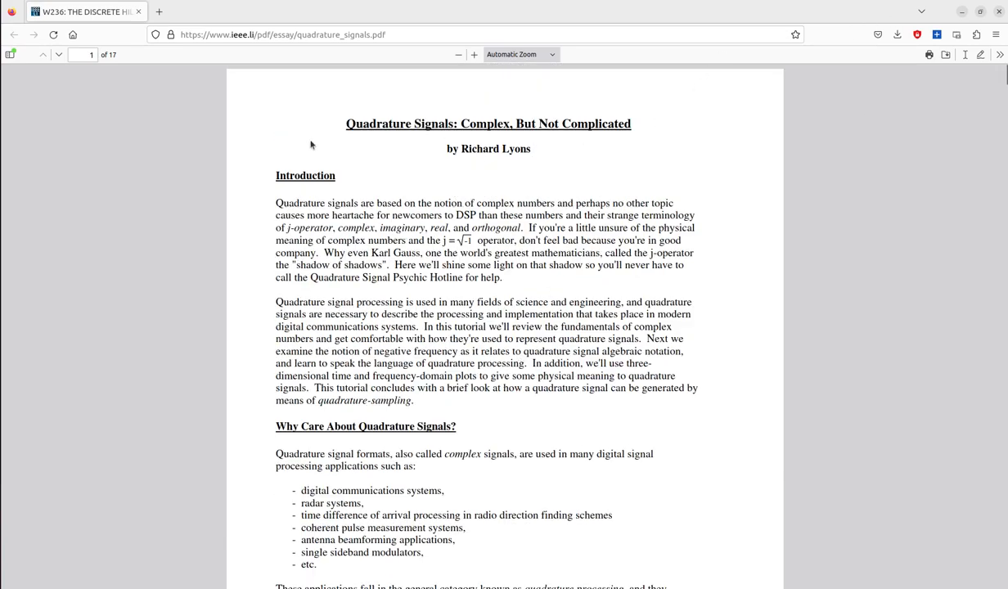
scroll("down", 3)
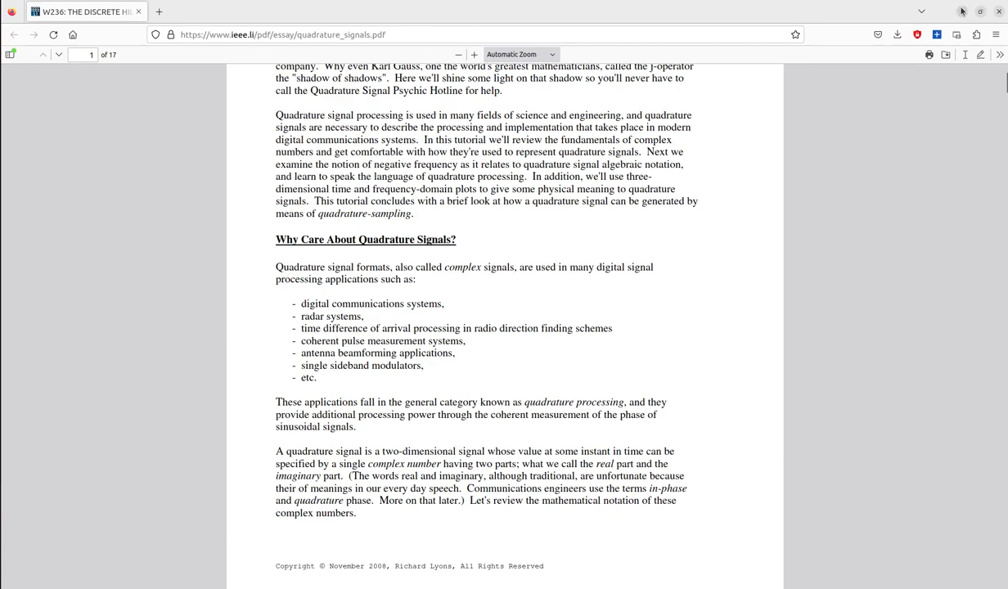
scroll("down", 3)
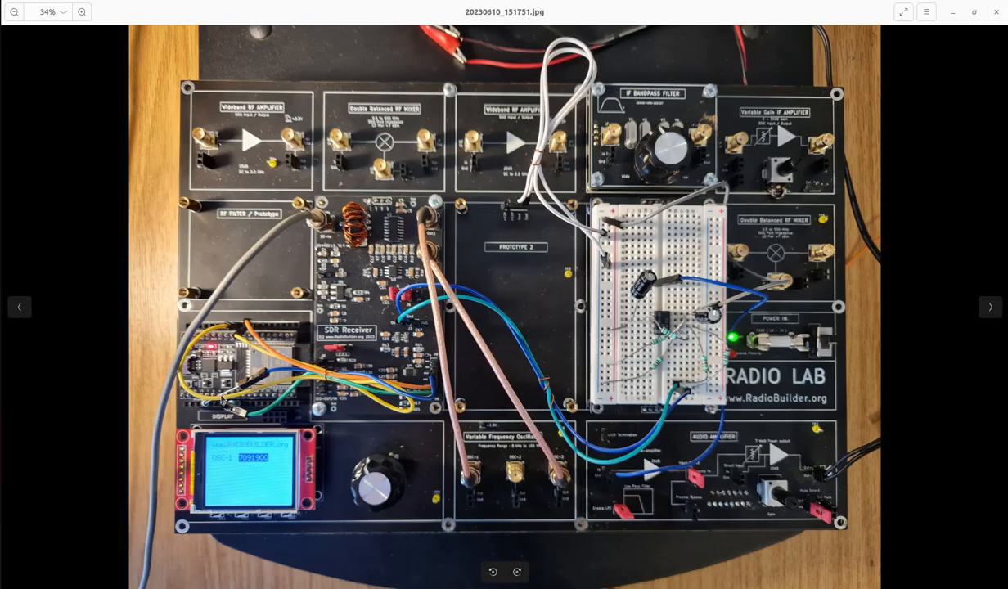
mouse_move(760, 425)
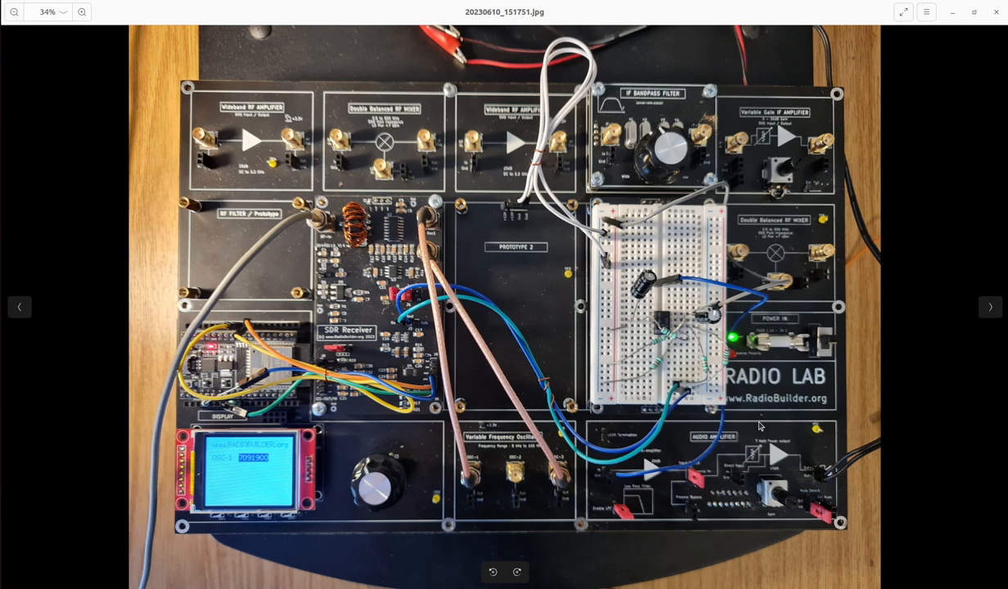
mouse_move(373, 229)
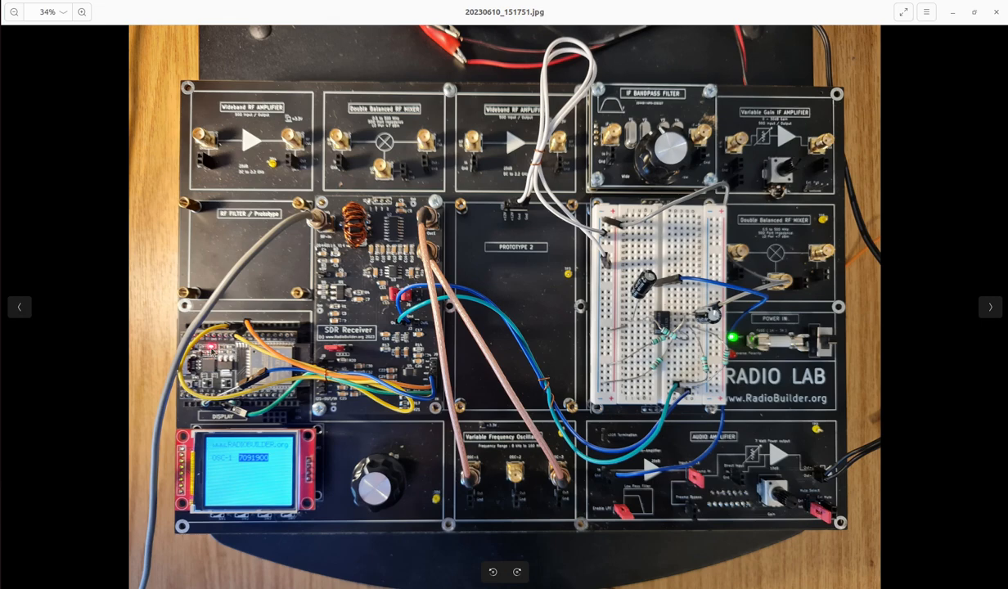
mouse_move(965, 333)
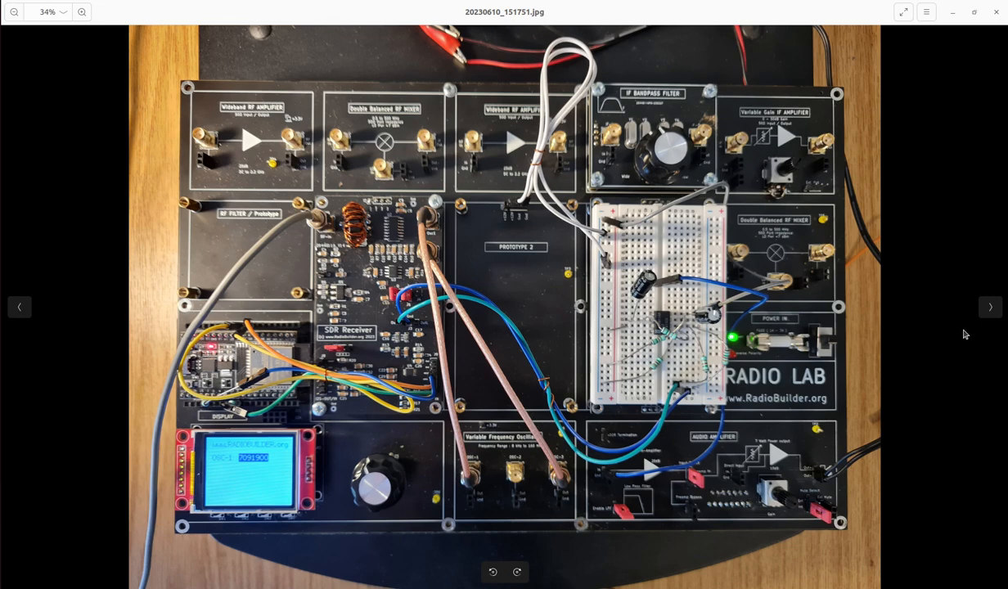
Advance from the radio lab board photo to the SDR Receiver close-up, then the SDR block diagram
left_click(988, 306)
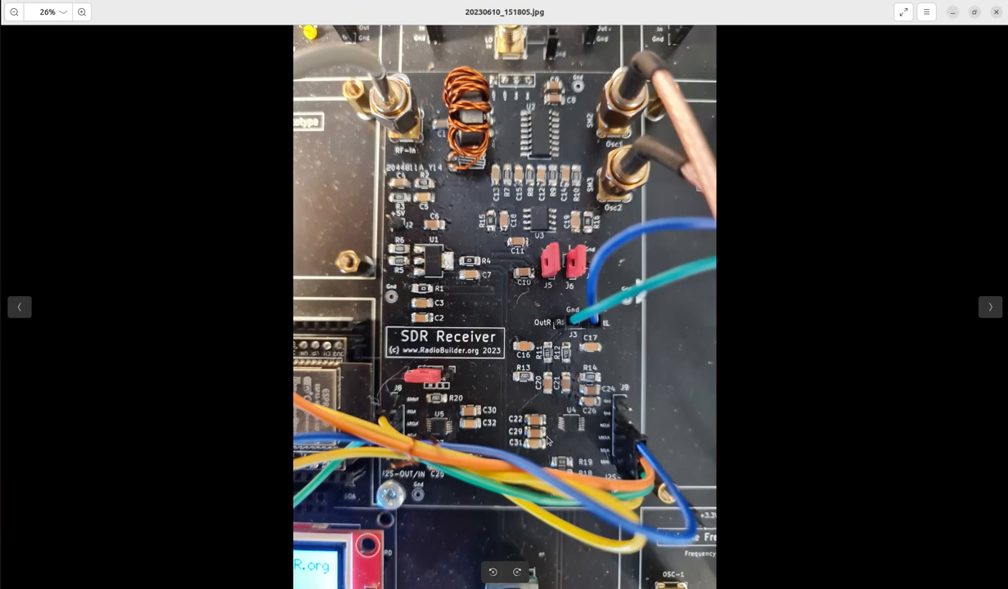
mouse_move(988, 308)
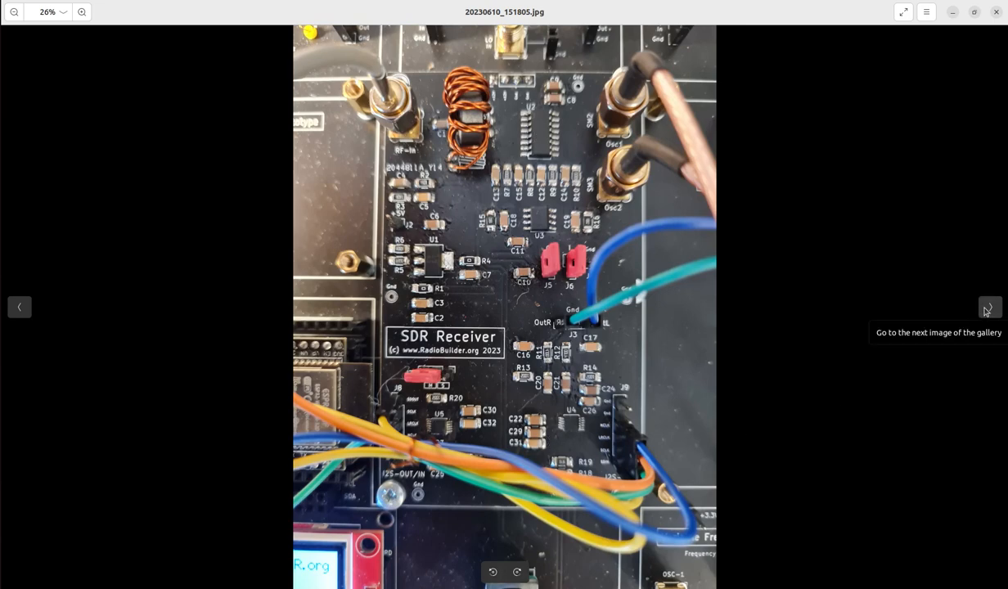
left_click(988, 306)
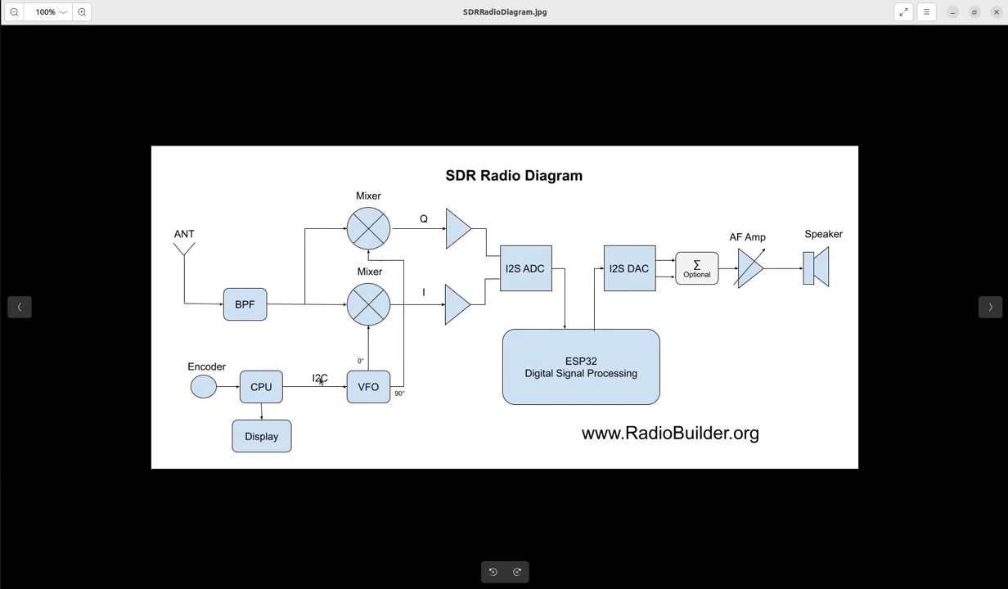
mouse_move(990, 307)
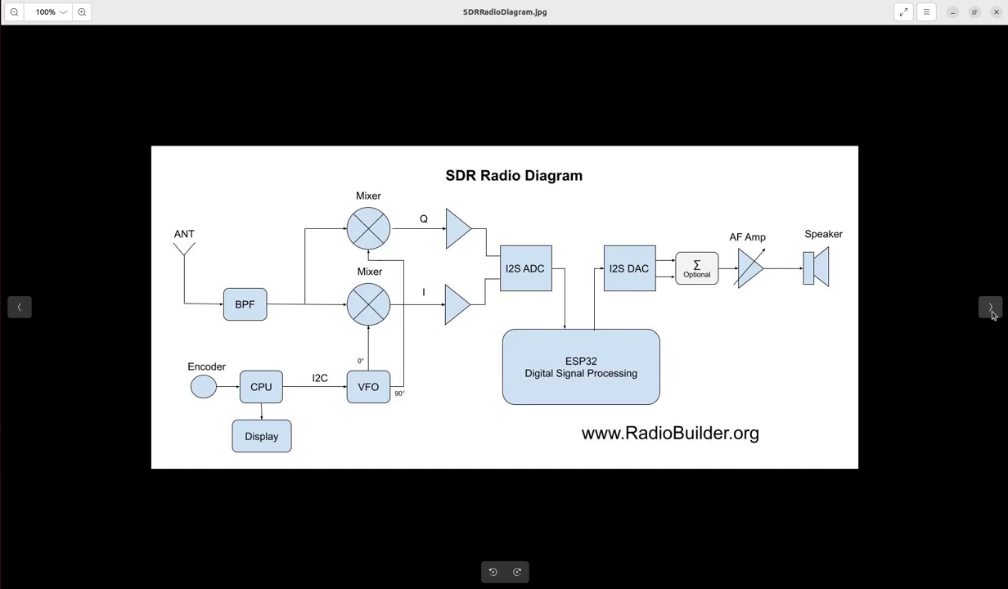
Advance to SDRRadioTheoryLSB.jpg, then to SDRRadioTheoryUSB.jpg with its 7 MHz + 1 kHz generator
left_click(990, 308)
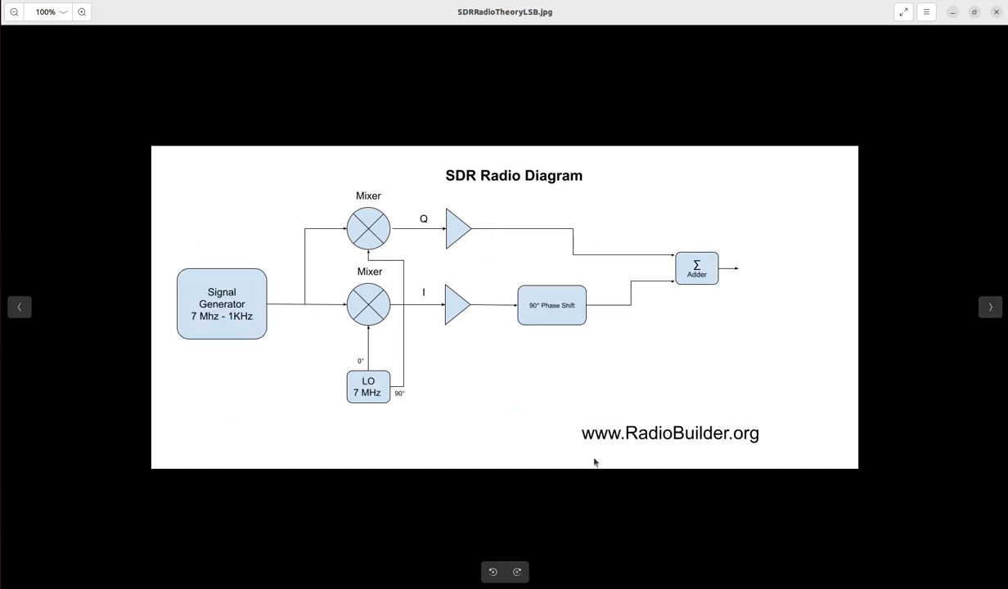
mouse_move(232, 327)
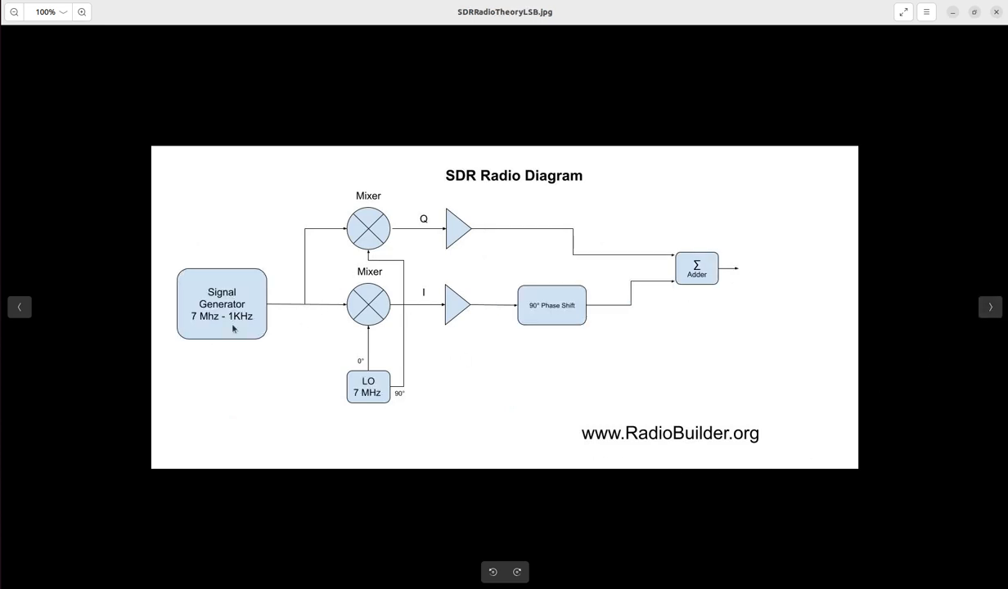
mouse_move(373, 324)
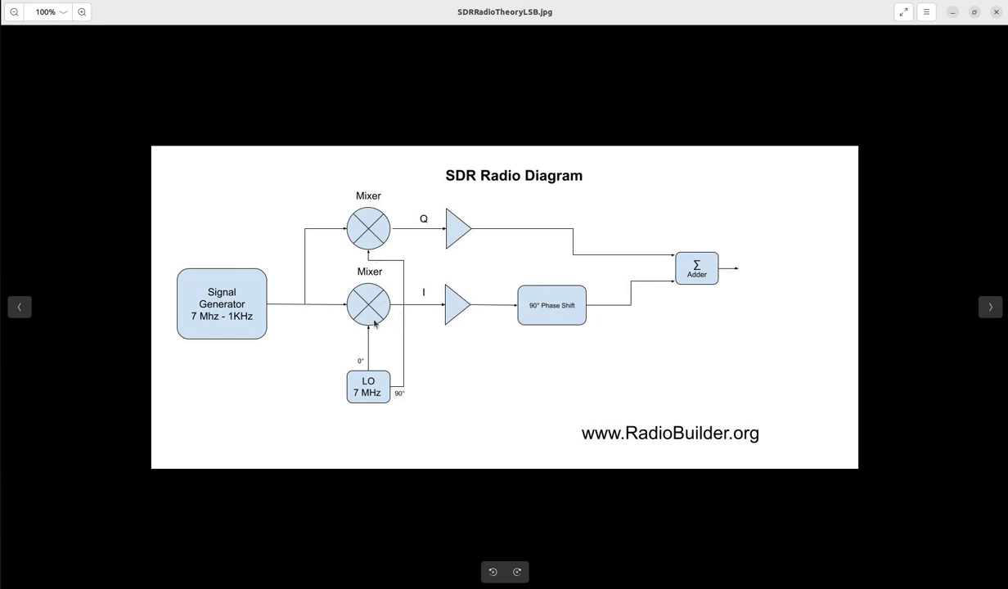
mouse_move(368, 396)
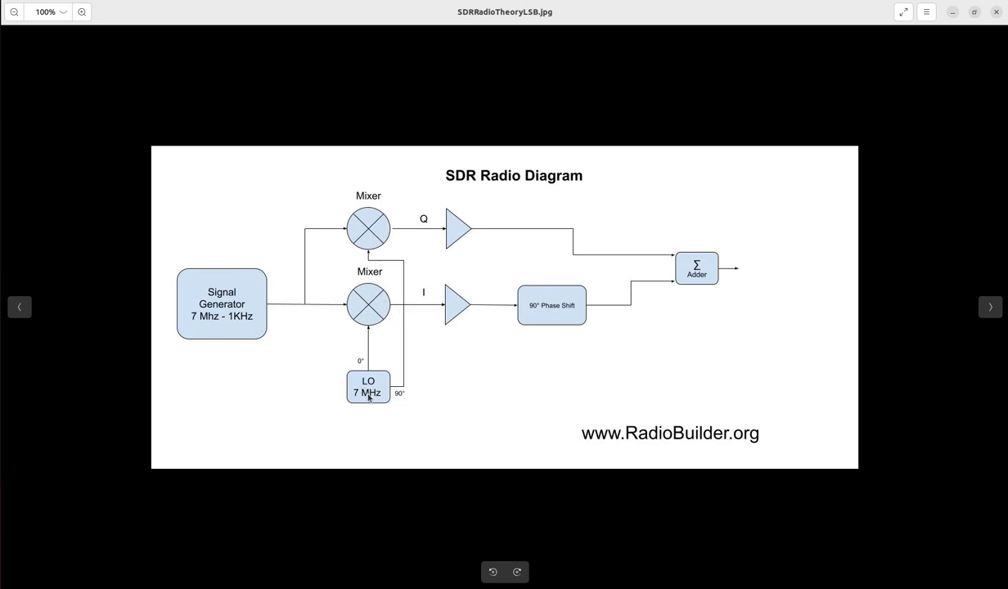
mouse_move(195, 321)
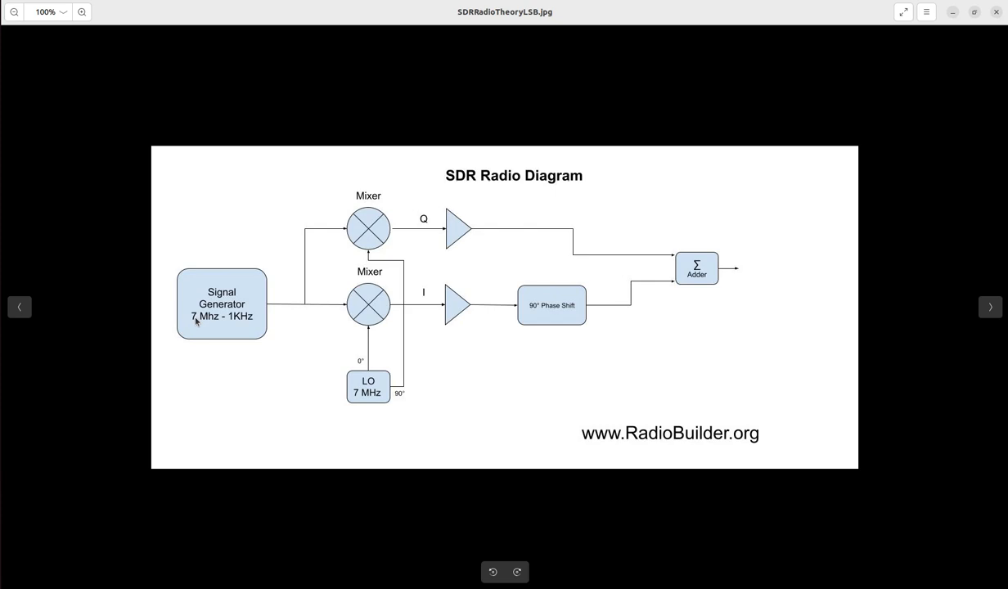
mouse_move(967, 323)
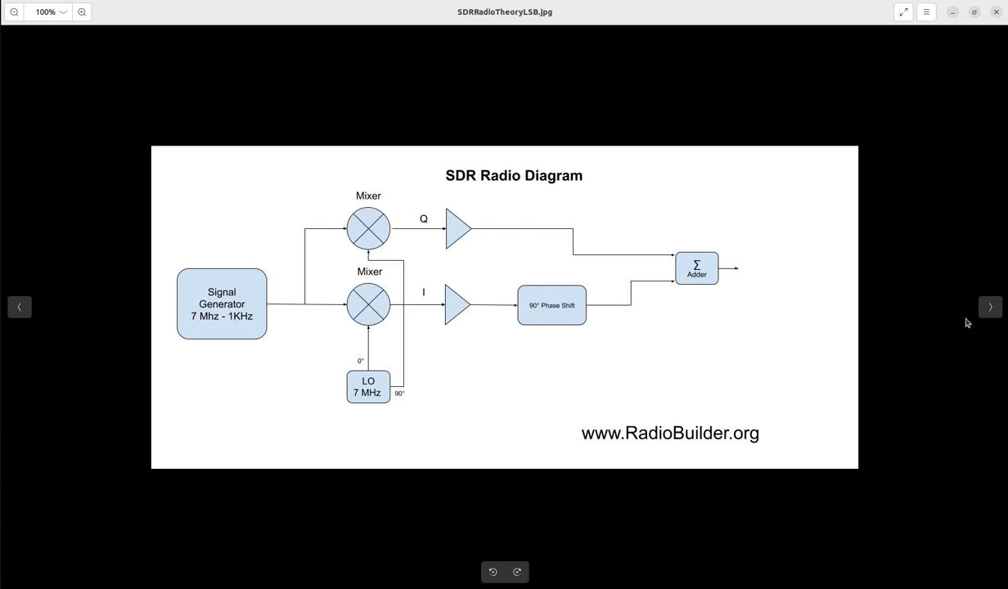
left_click(990, 307)
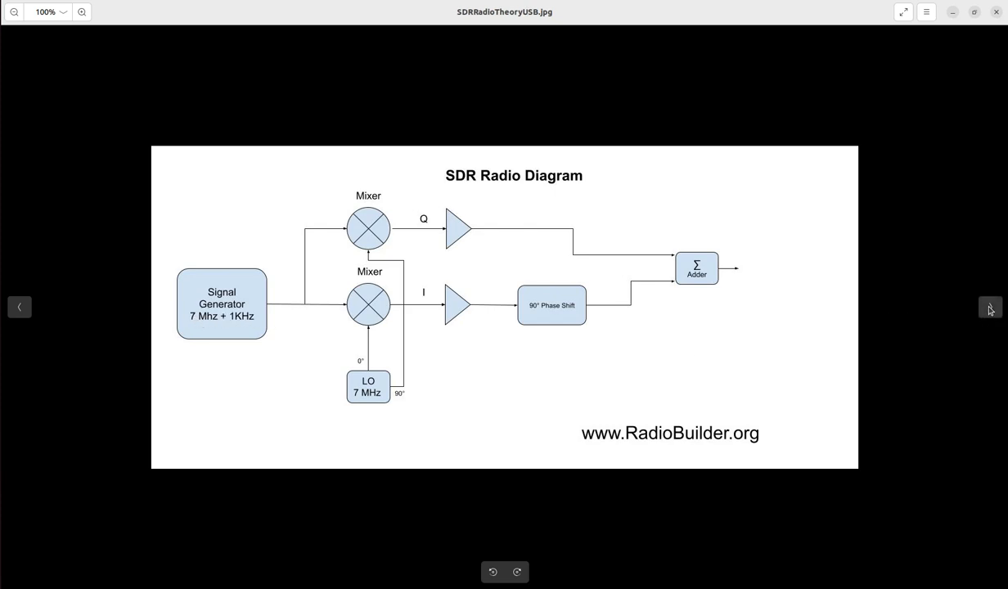
mouse_move(235, 321)
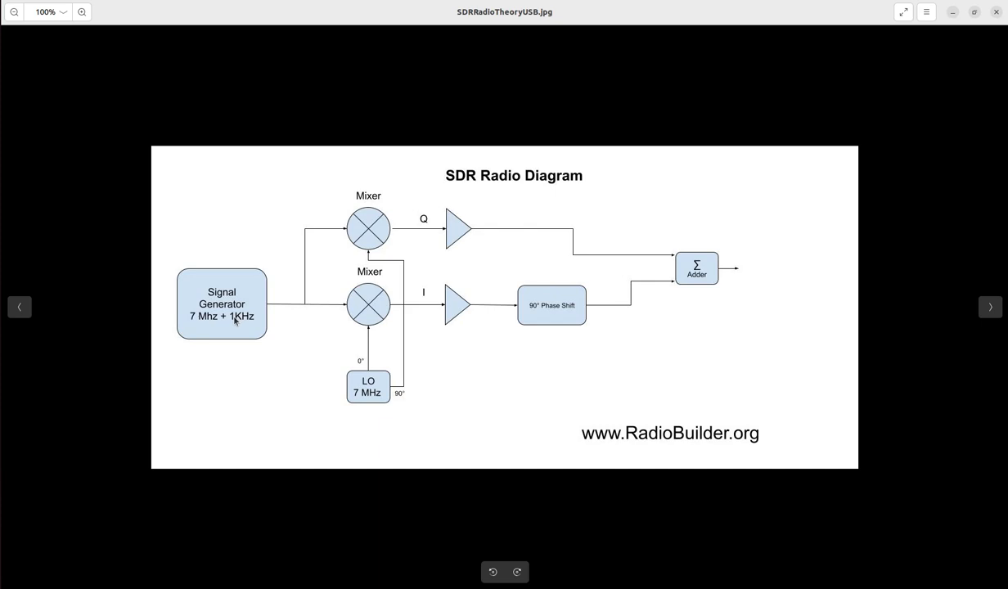
mouse_move(416, 239)
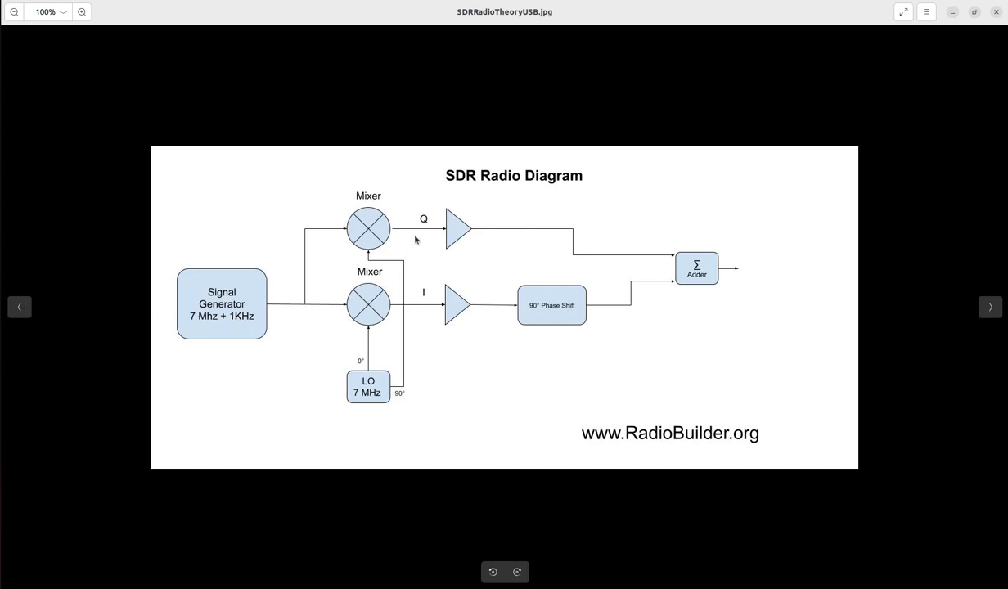
mouse_move(272, 303)
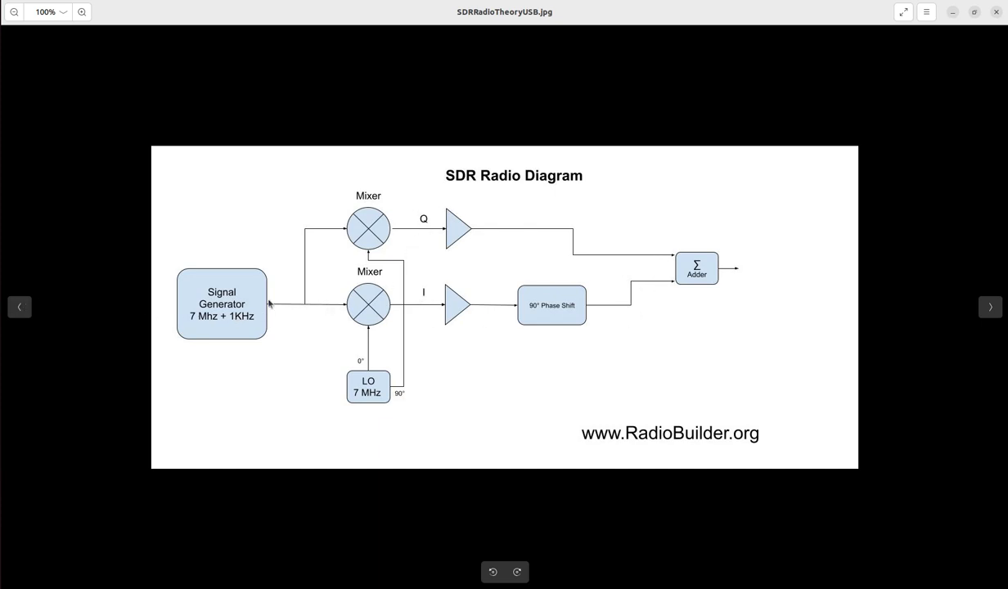
mouse_move(760, 272)
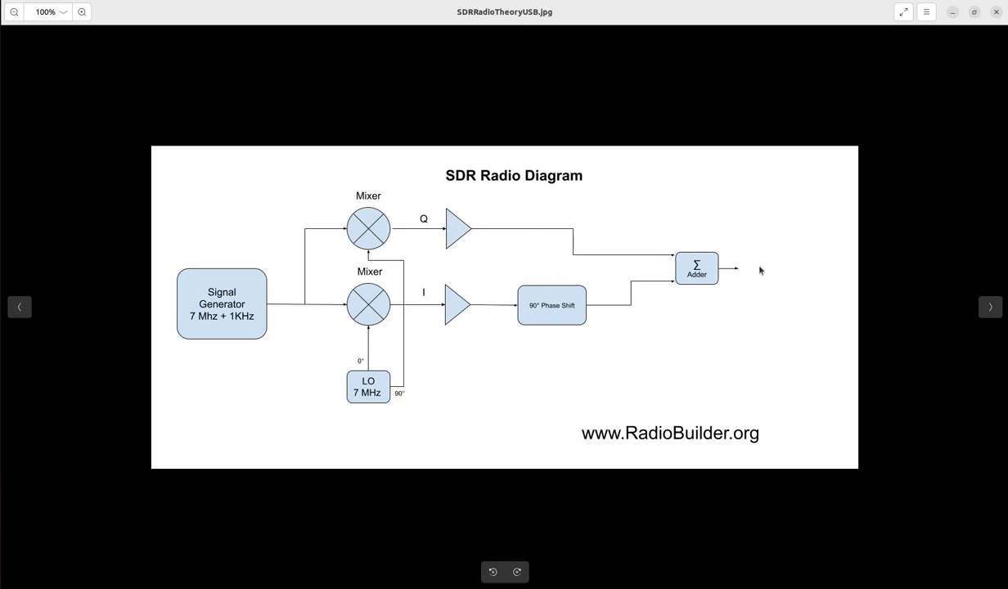
mouse_move(953, 324)
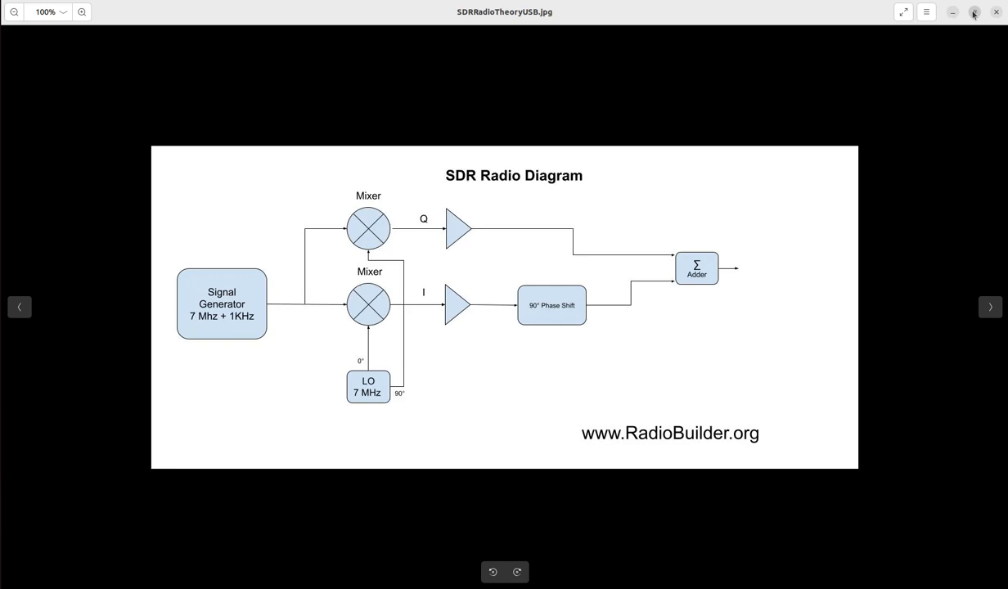
left_click(972, 13)
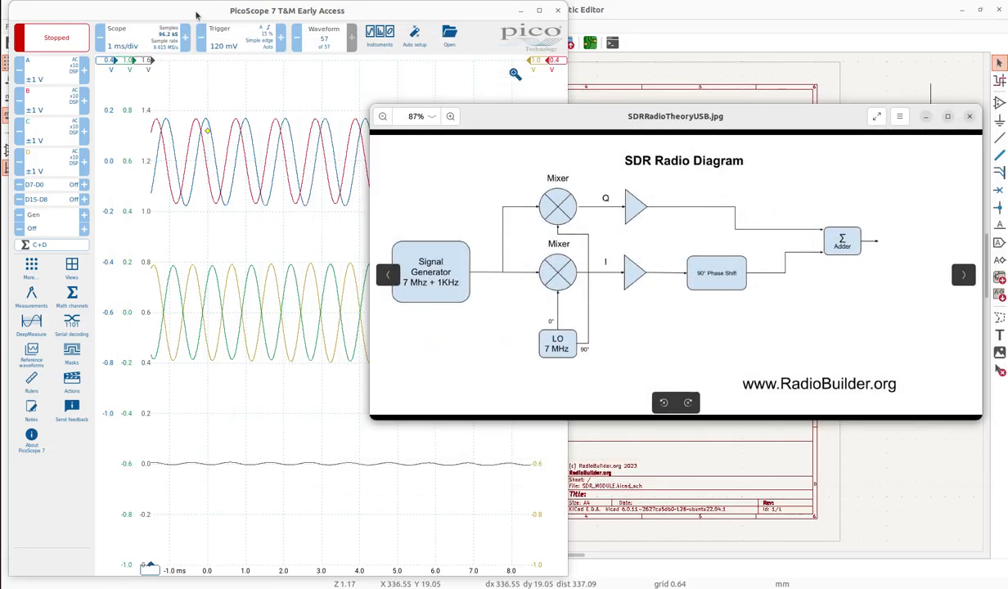
left_click(53, 38)
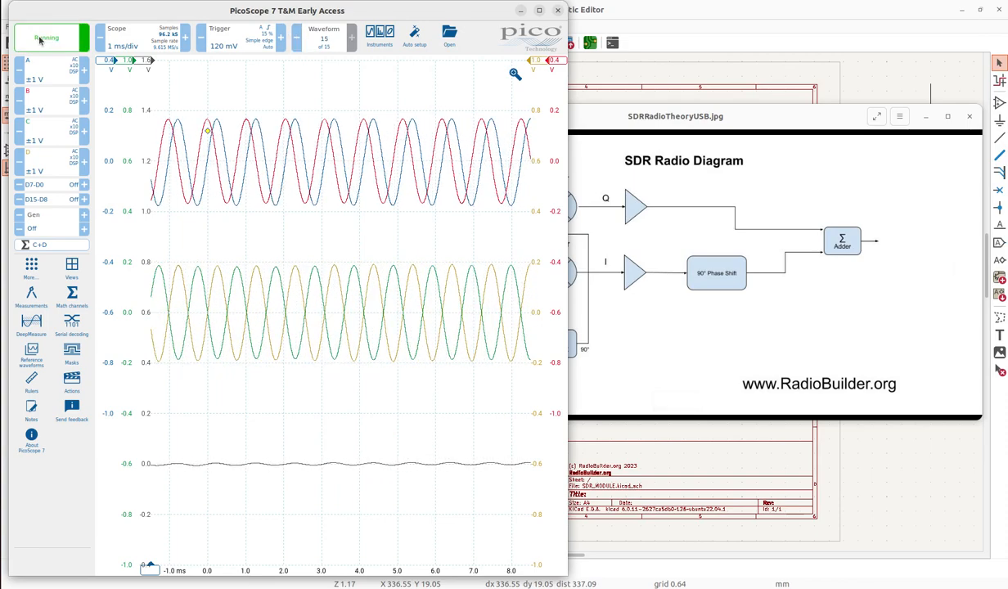
left_click(51, 37)
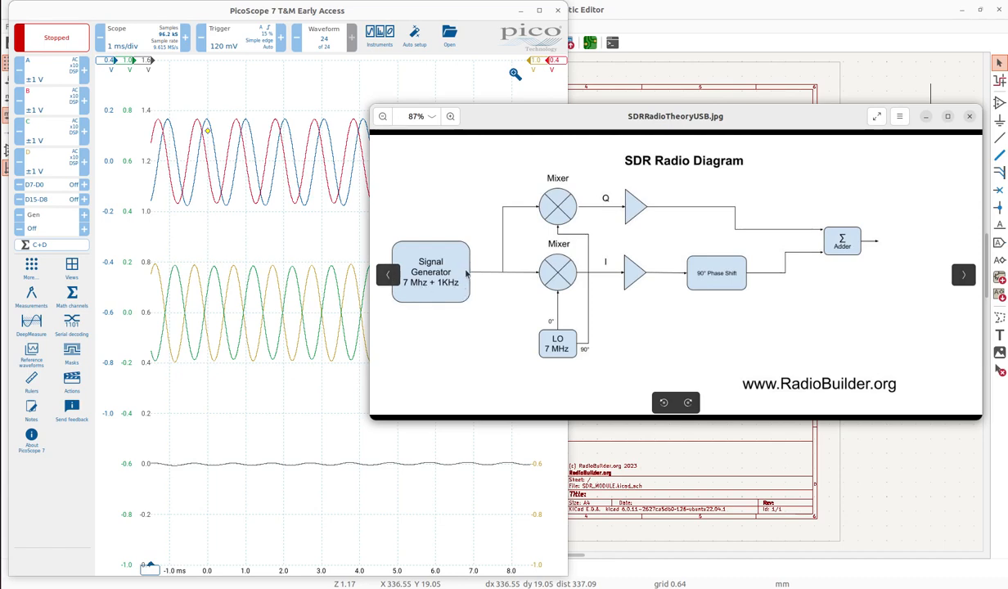
mouse_move(304, 134)
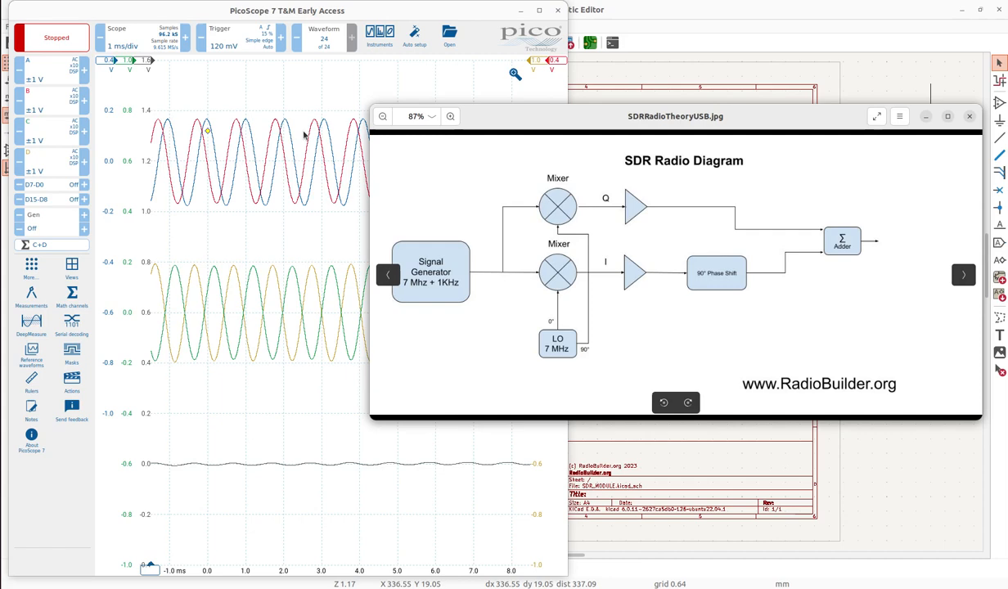
mouse_move(209, 124)
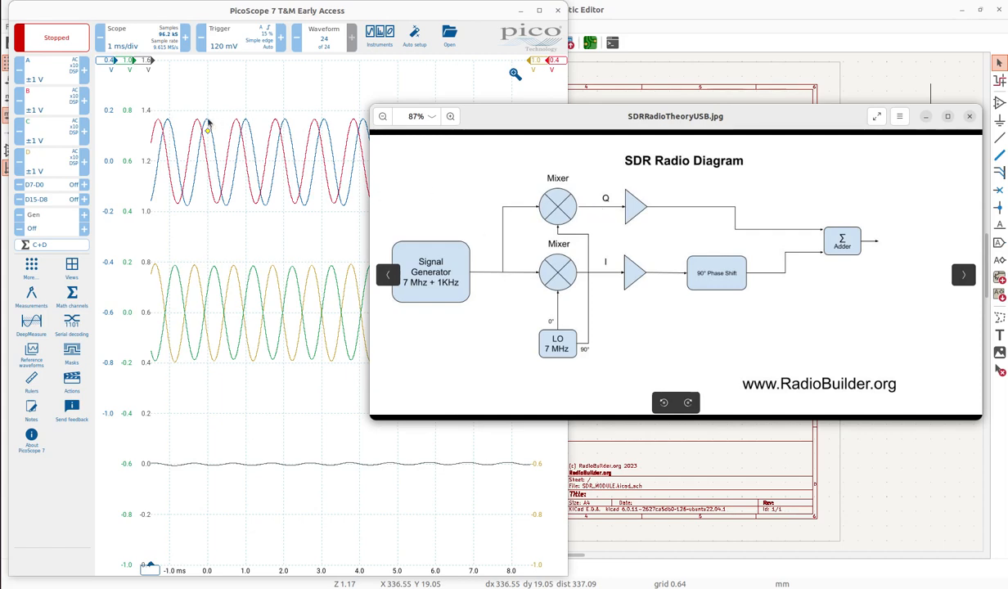
mouse_move(193, 124)
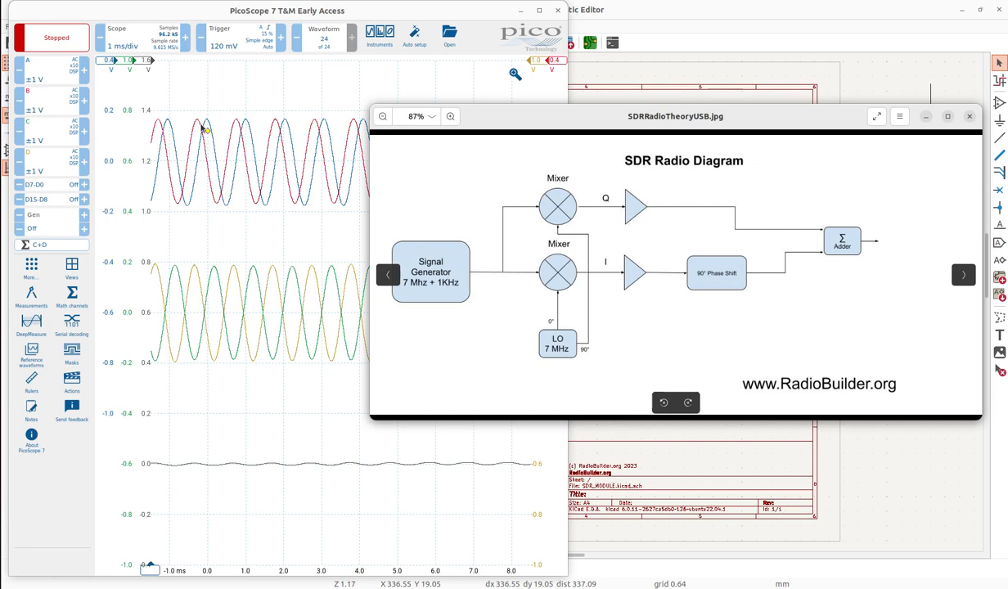
mouse_move(189, 111)
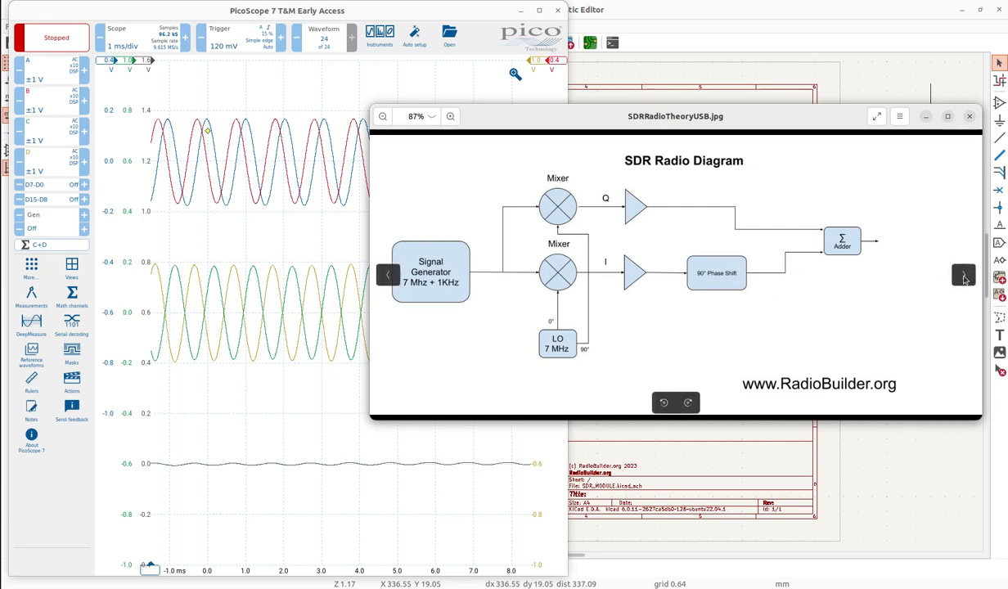
Show the LSB diagram, capture the full summed sine wave, freeze it, then restart live capture
left_click(962, 275)
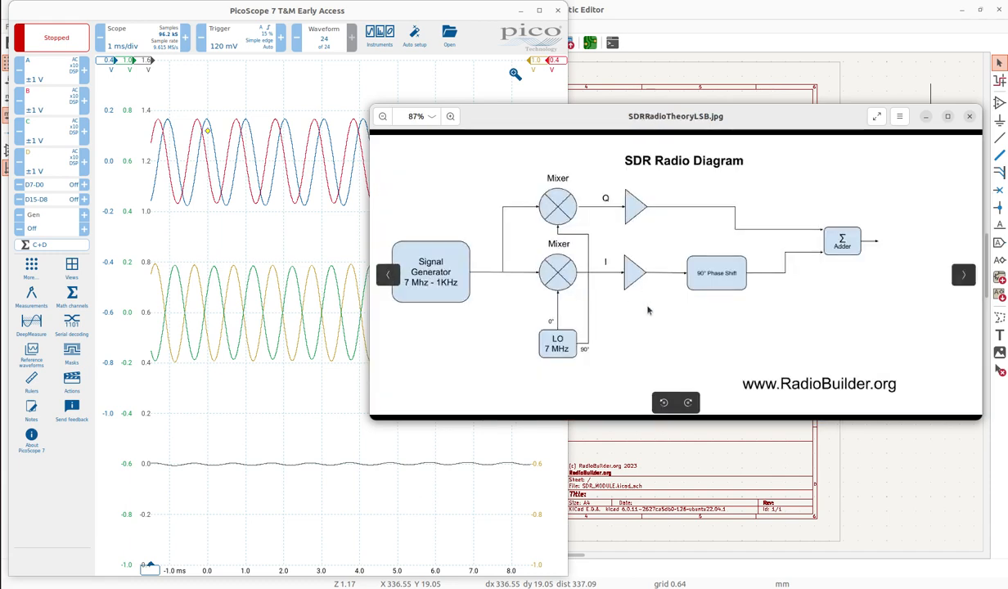
left_click(51, 37)
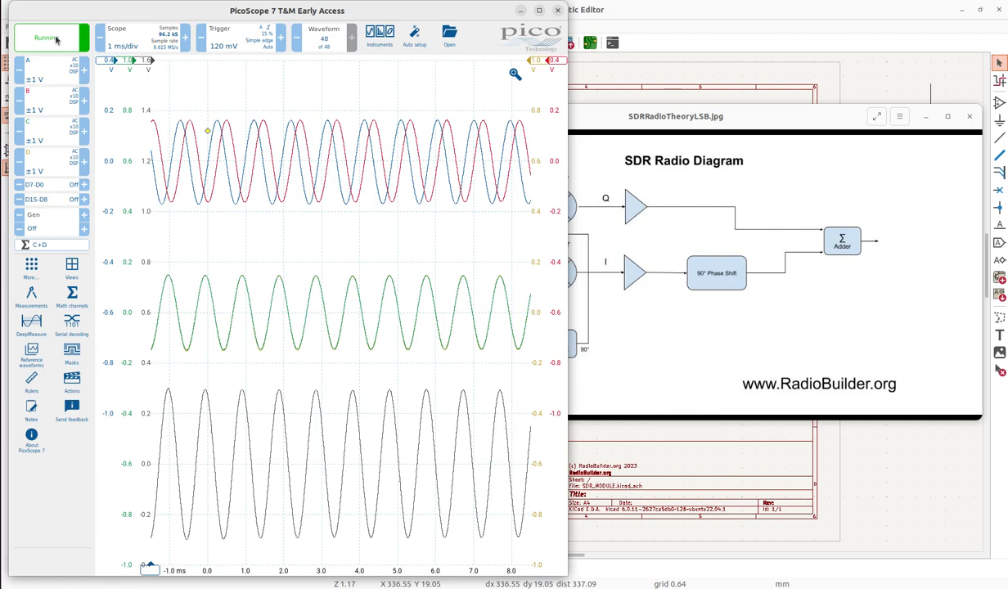
left_click(51, 37)
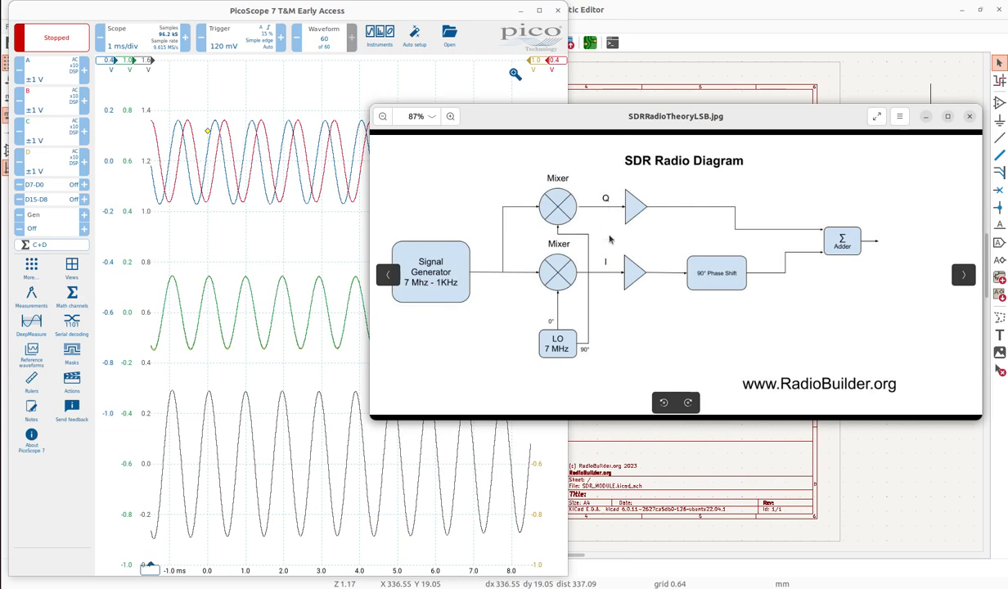
mouse_move(595, 199)
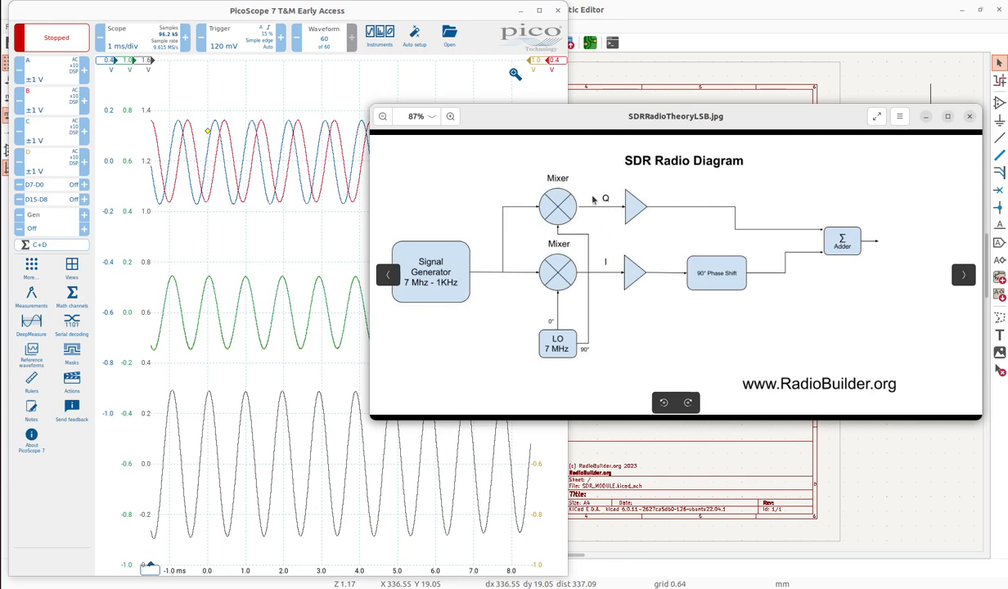
mouse_move(607, 280)
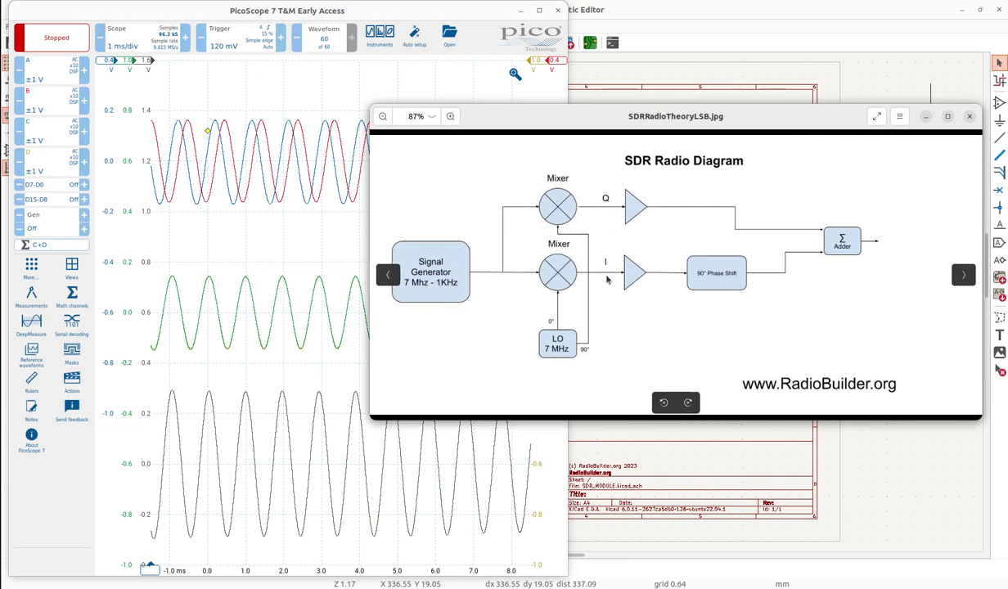
mouse_move(220, 132)
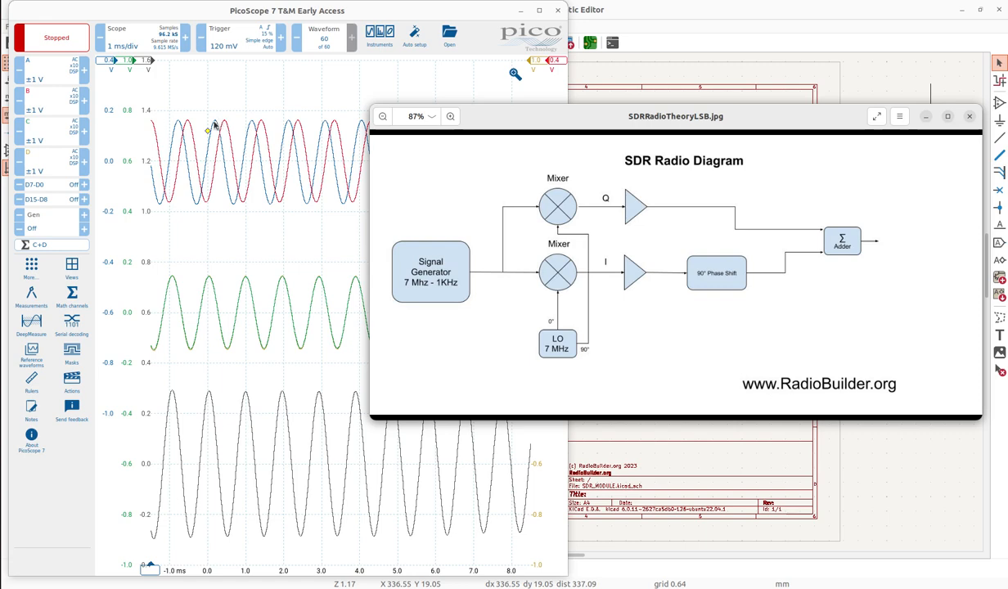
mouse_move(197, 342)
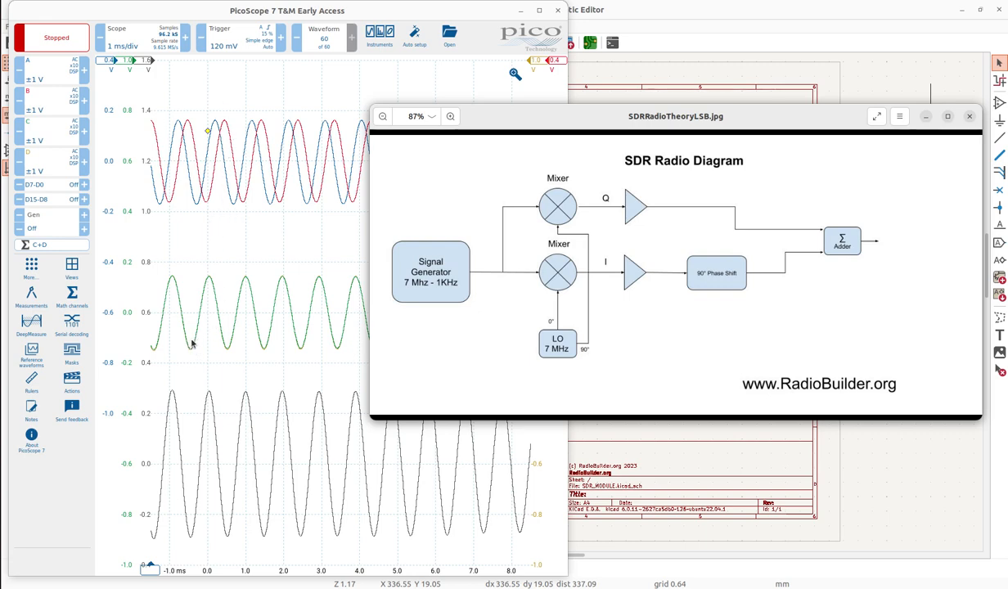
mouse_move(795, 239)
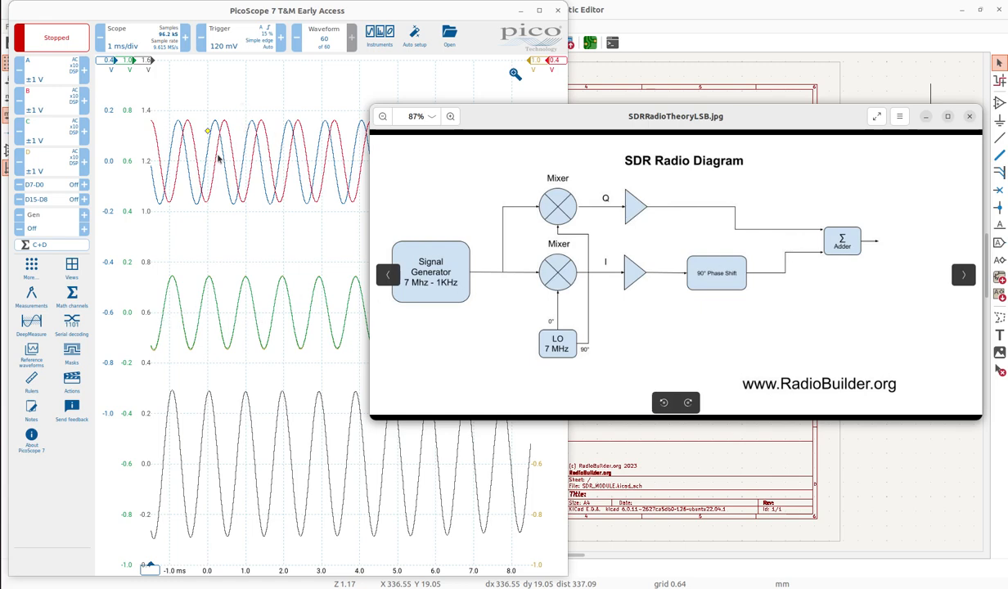
mouse_move(837, 258)
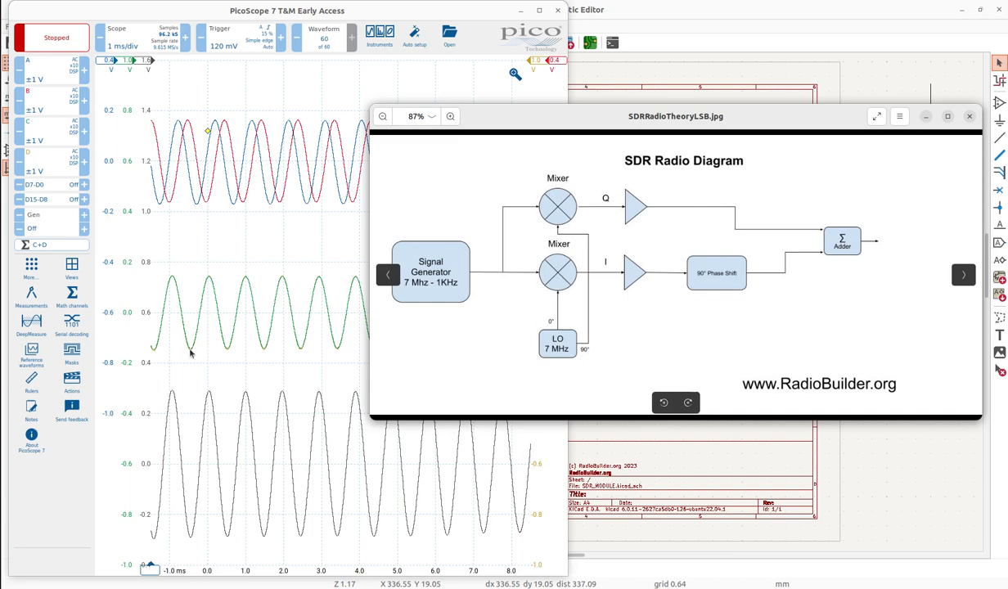
mouse_move(206, 327)
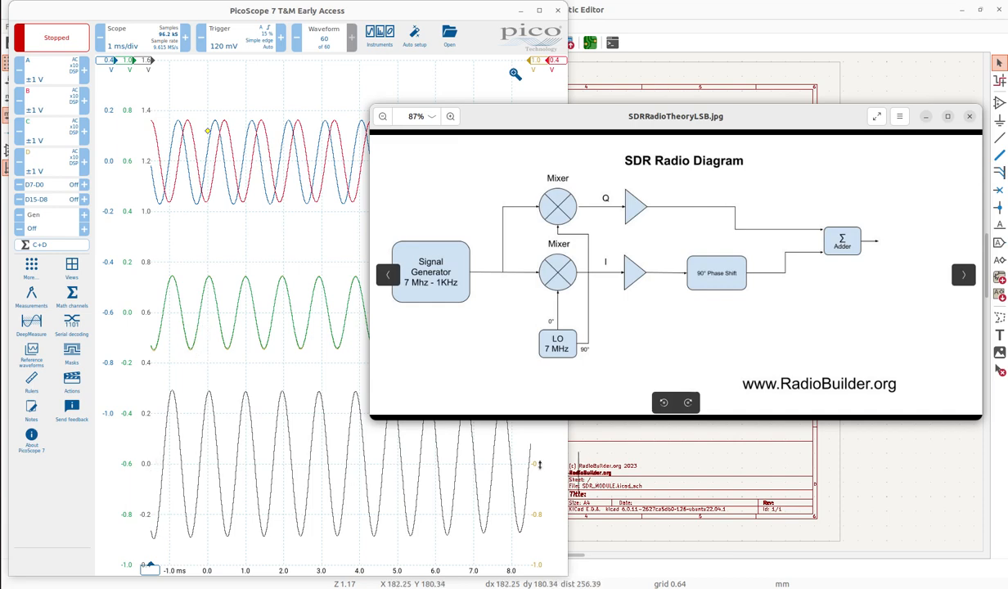
mouse_move(467, 347)
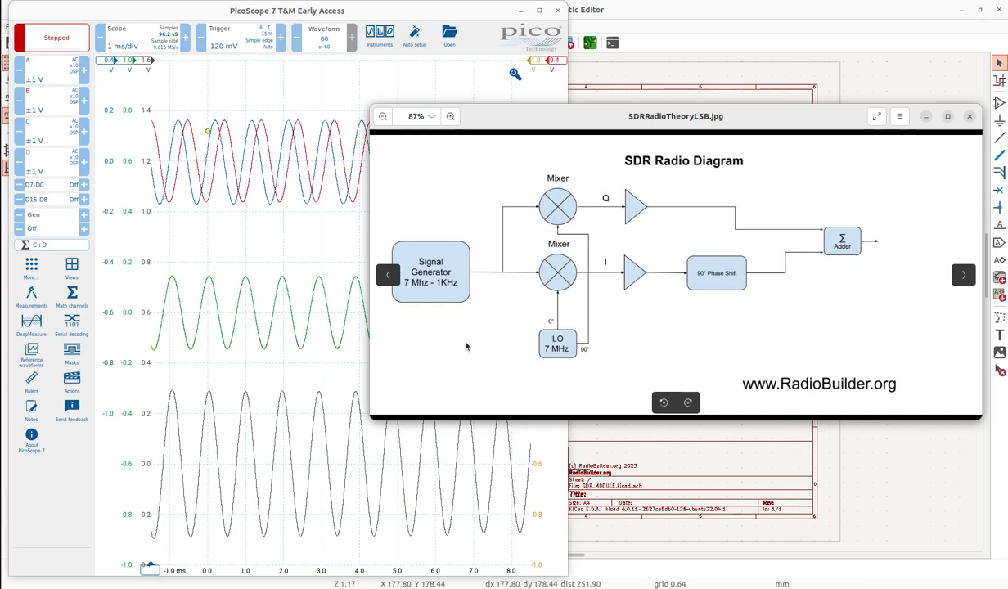
mouse_move(445, 282)
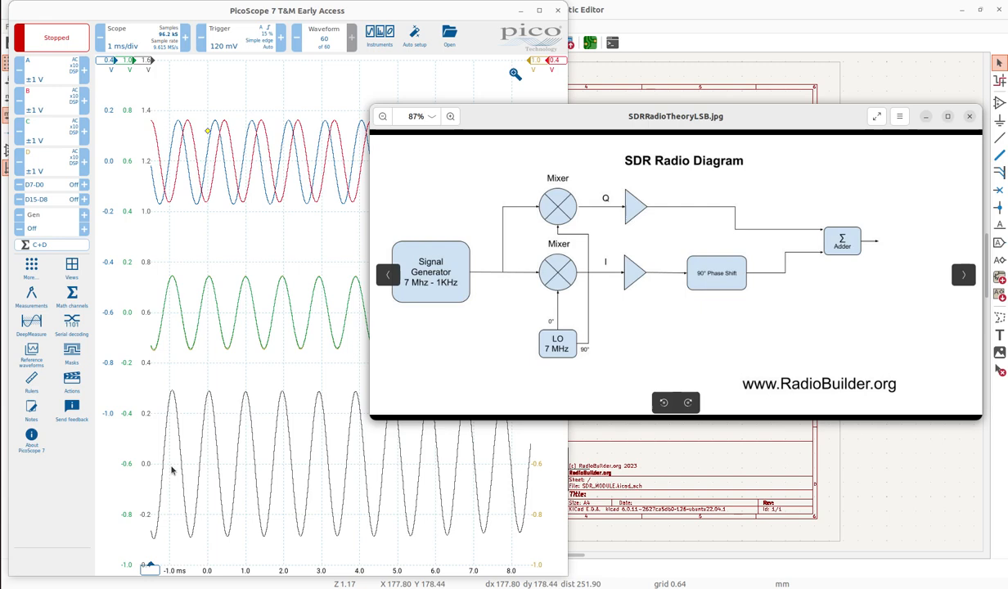
mouse_move(877, 246)
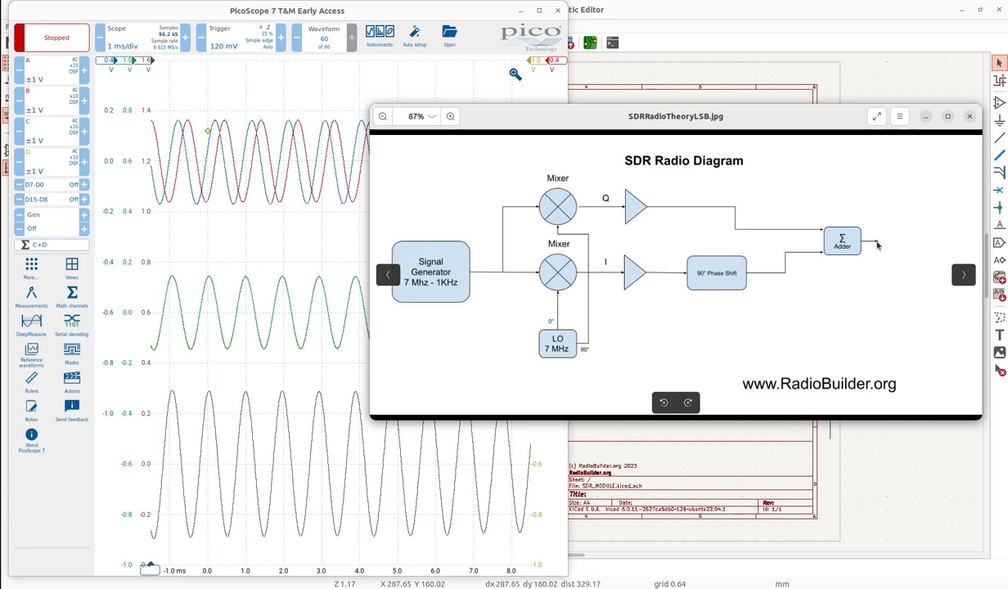
mouse_move(953, 333)
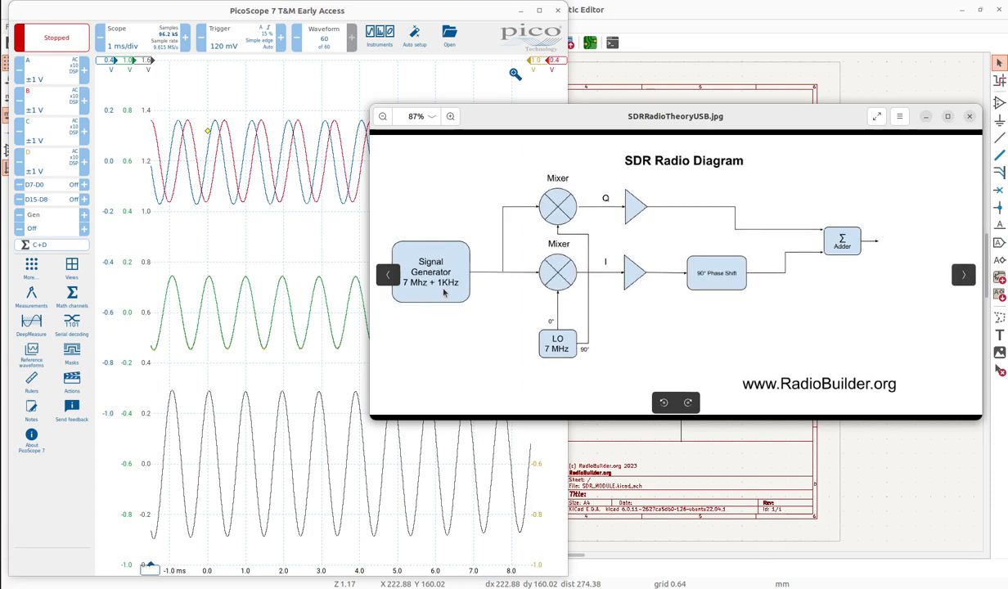
mouse_move(445, 320)
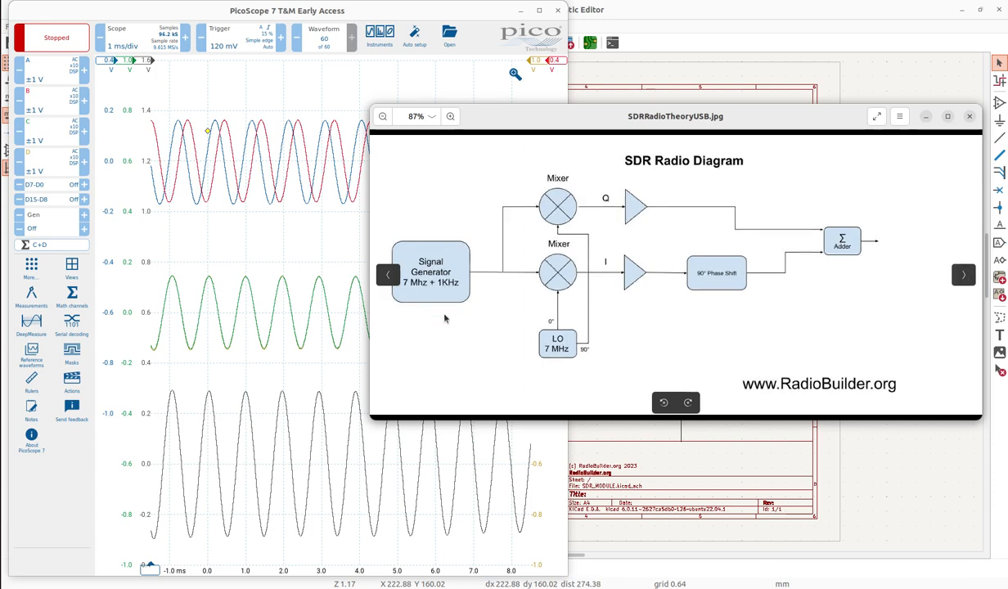
mouse_move(237, 135)
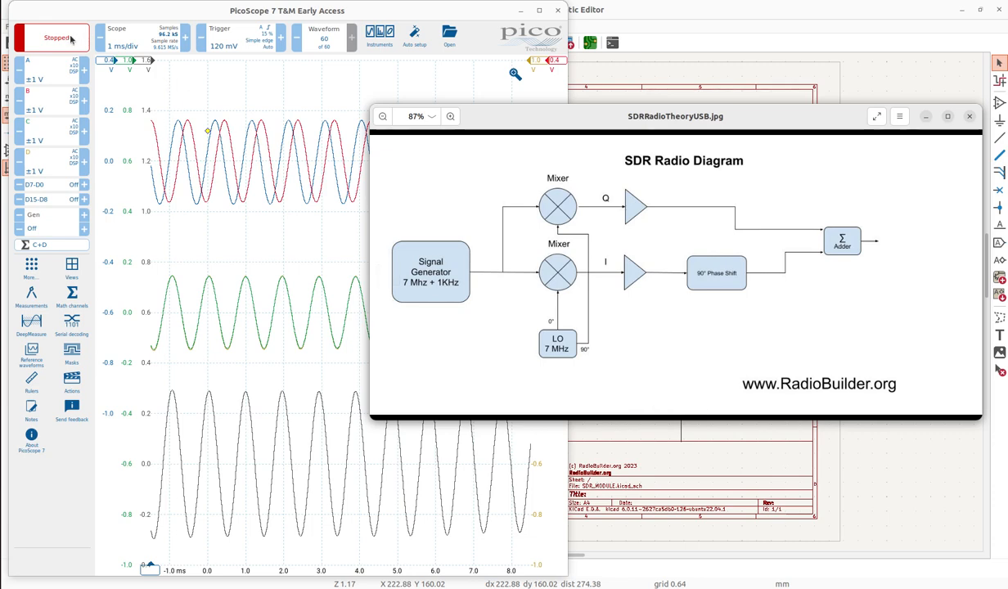
left_click(51, 37)
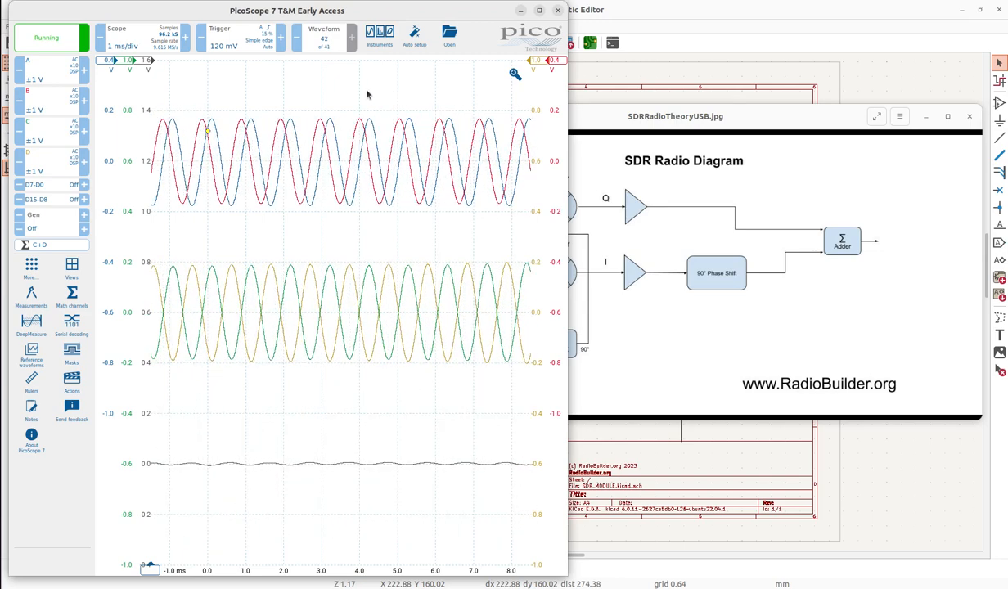
Freeze the nearly flat summed trace, then recapture and freeze once the summed sine wave returns
left_click(46, 37)
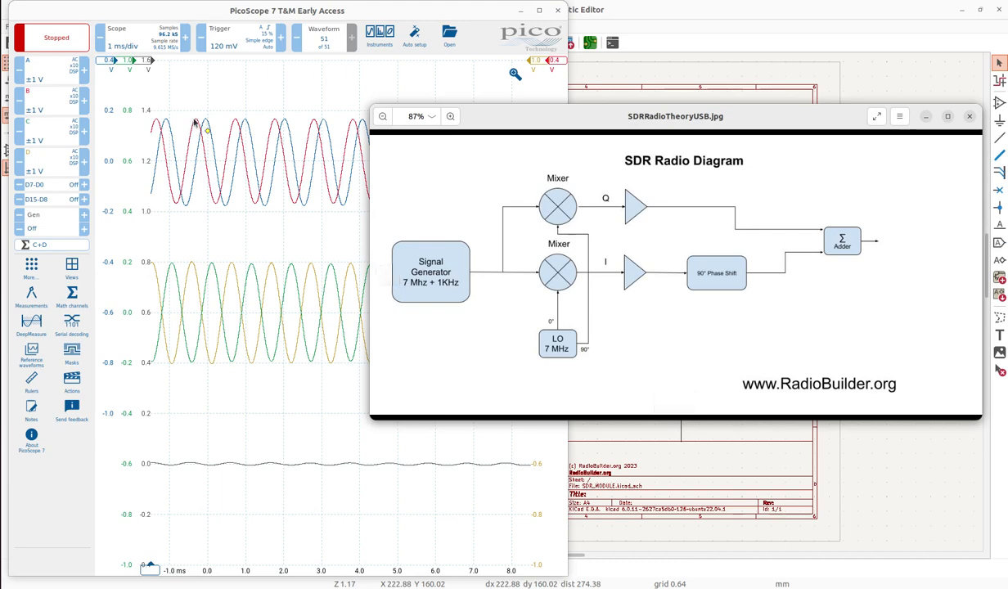
mouse_move(200, 123)
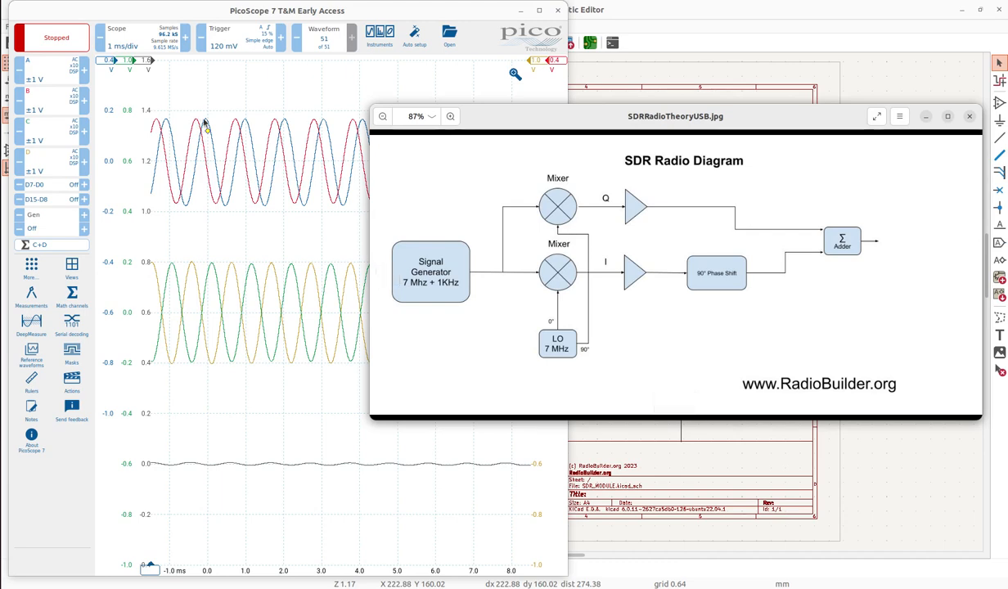
mouse_move(185, 123)
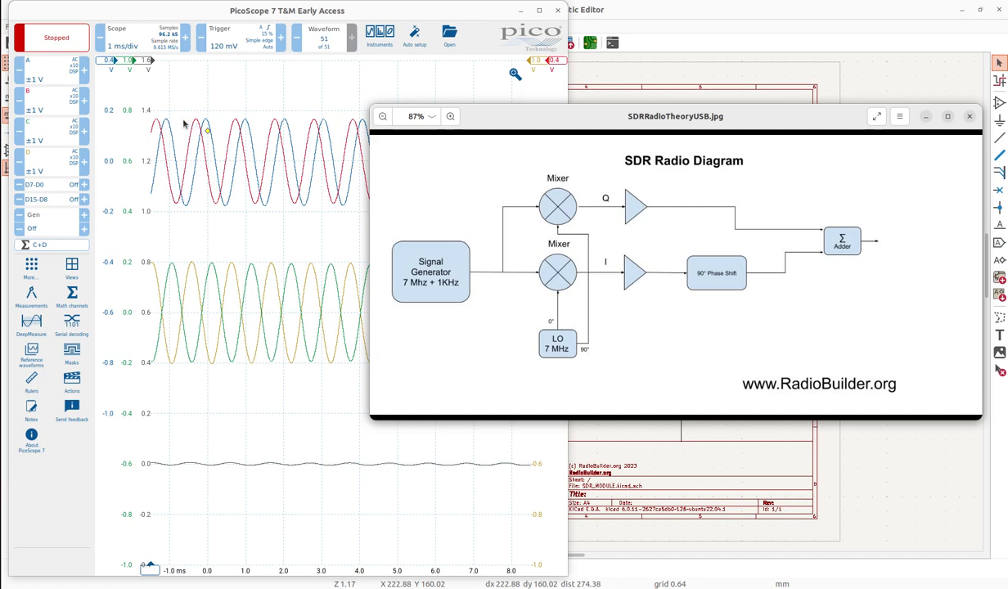
mouse_move(179, 274)
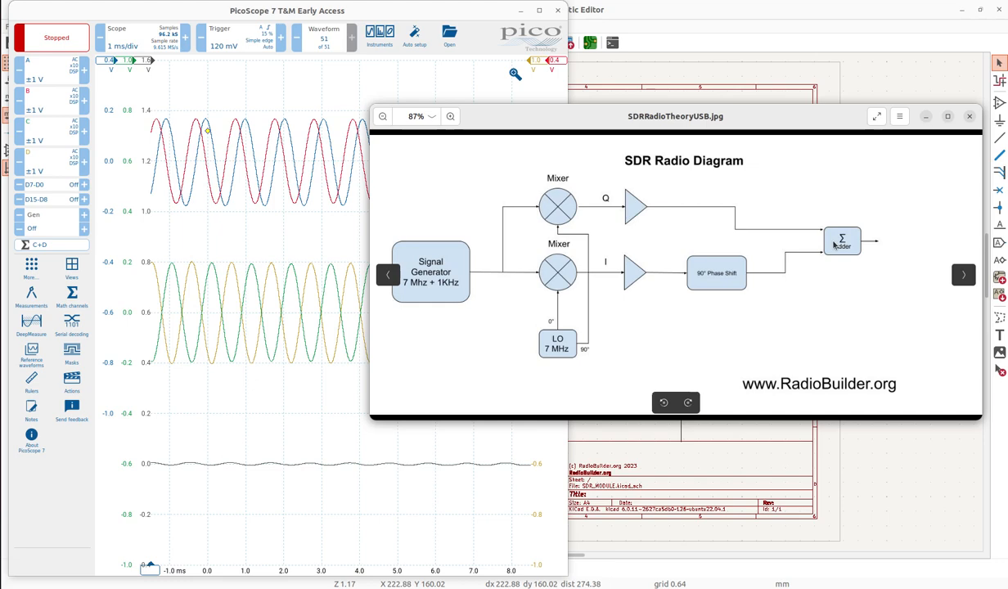
mouse_move(112, 483)
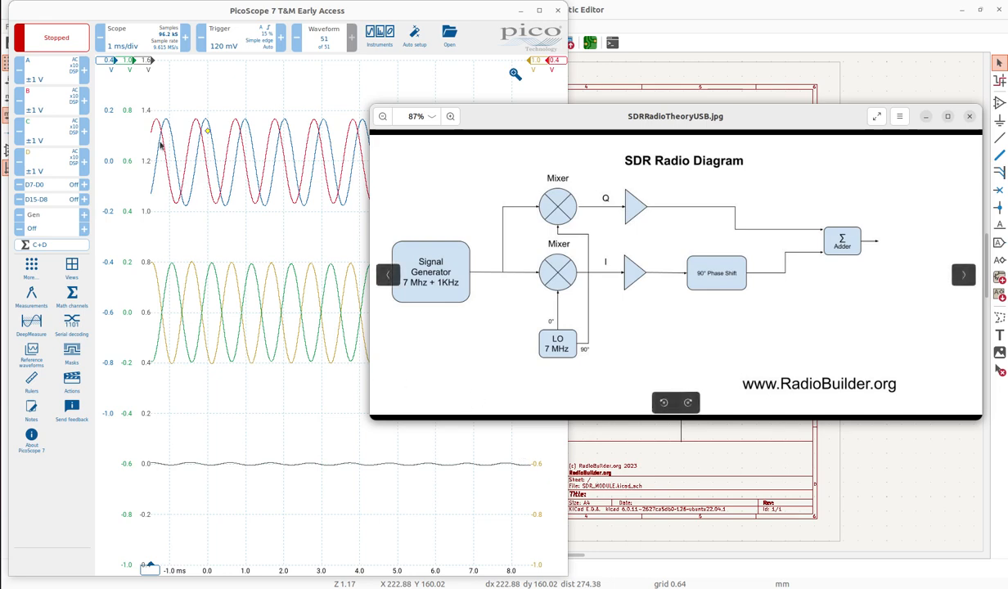
left_click(51, 38)
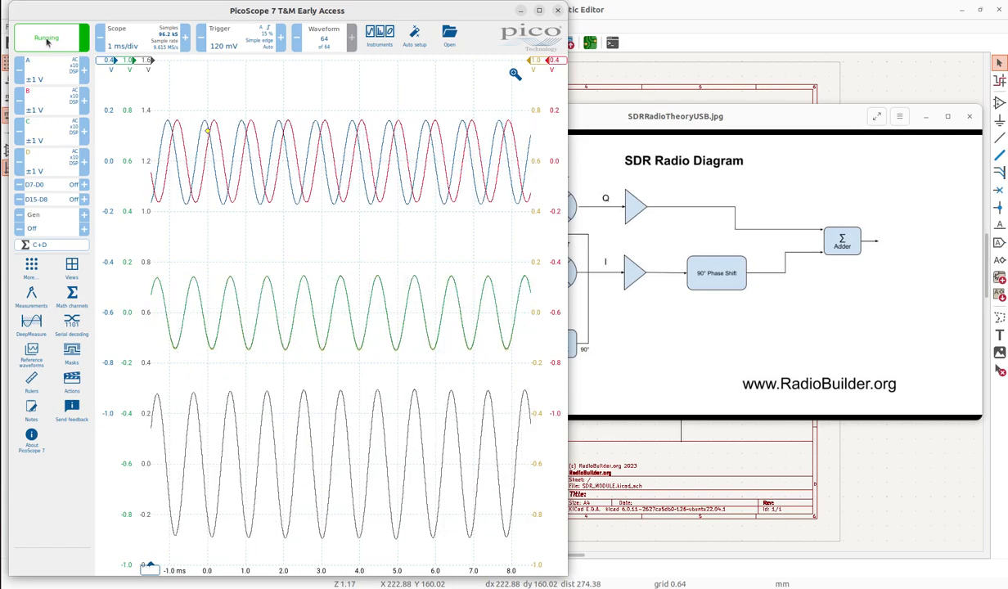
left_click(46, 37)
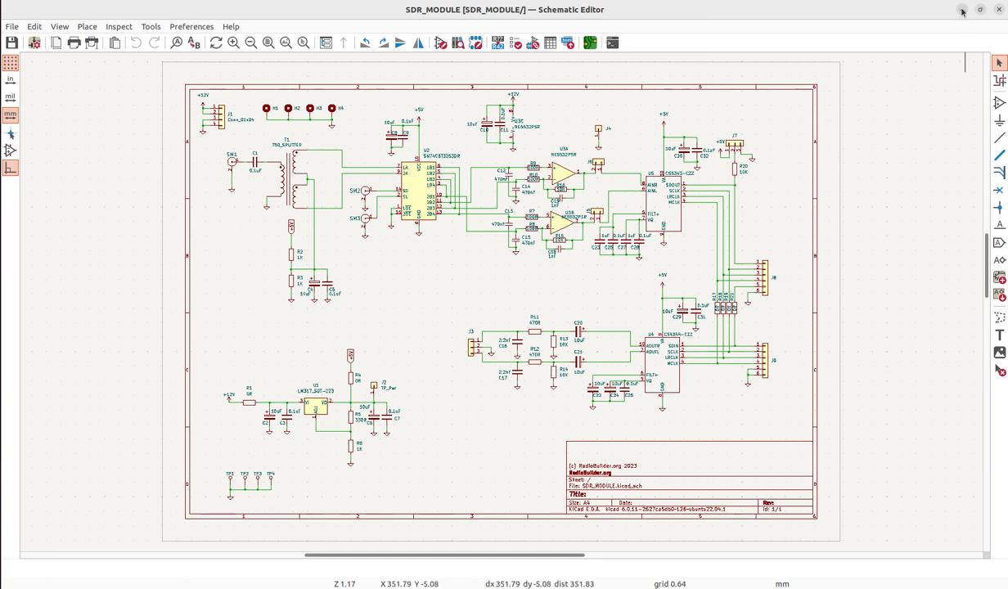
mouse_move(93, 233)
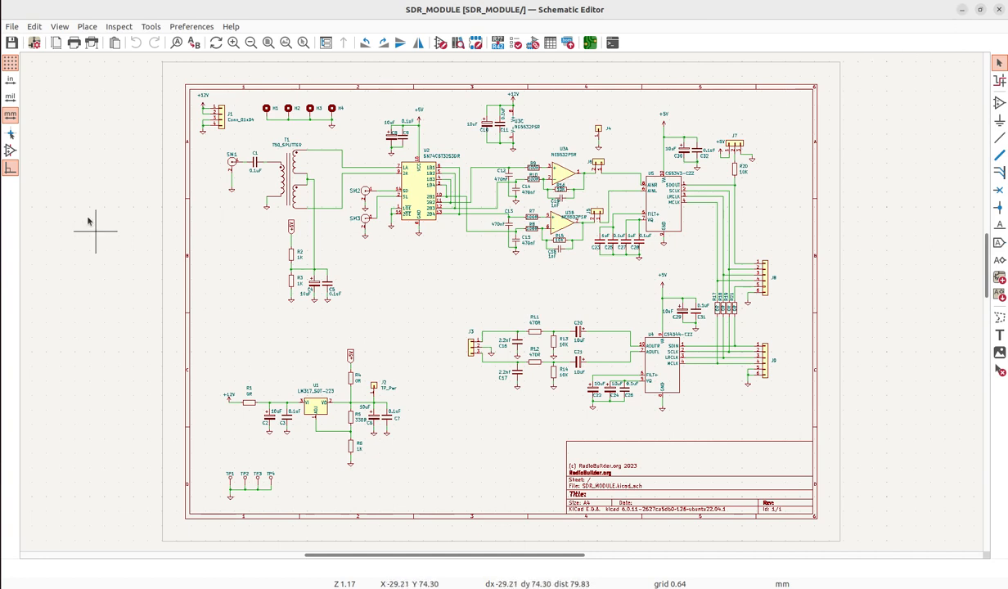
mouse_move(29, 330)
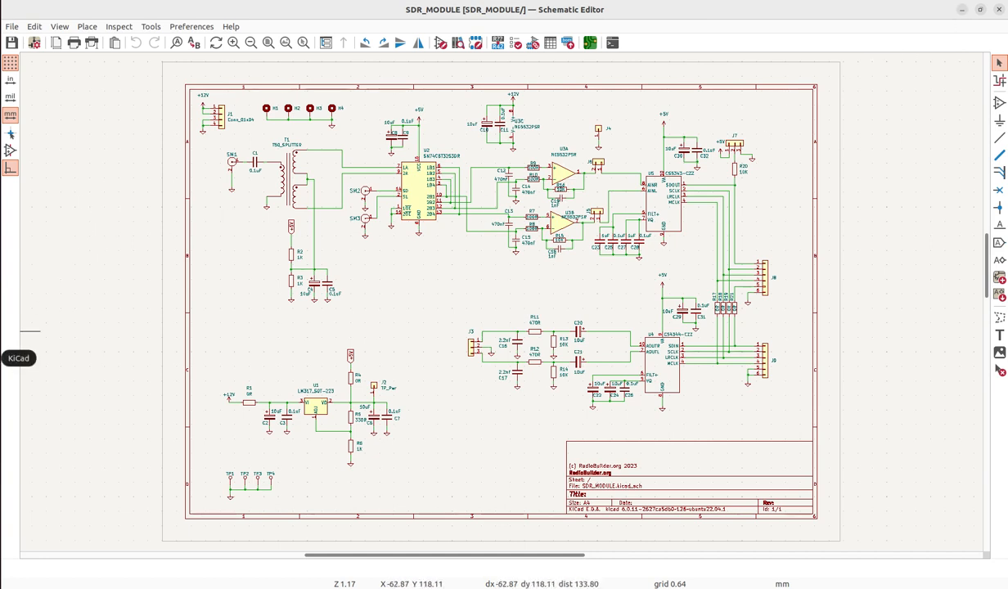
mouse_move(972, 337)
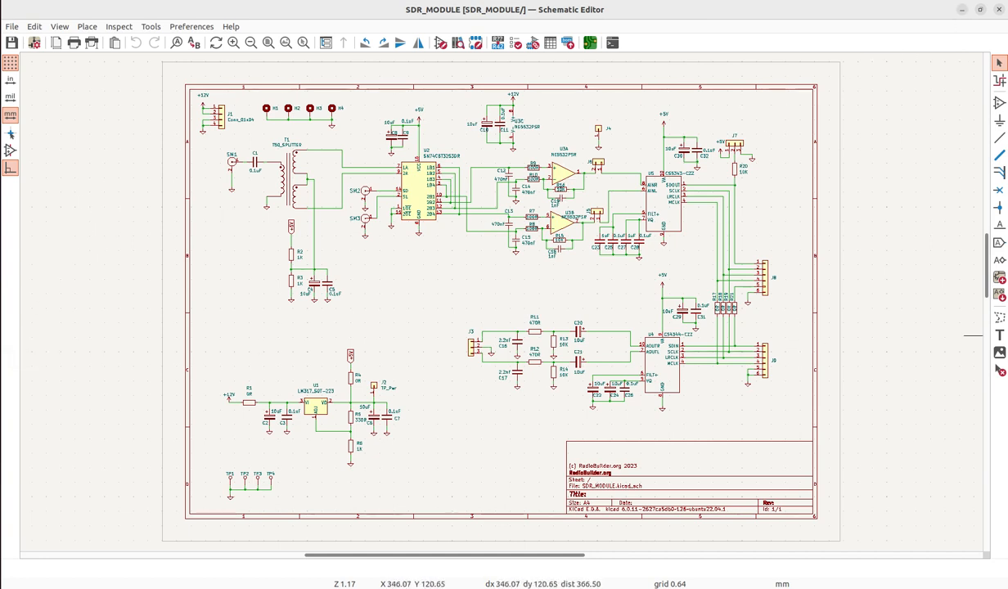